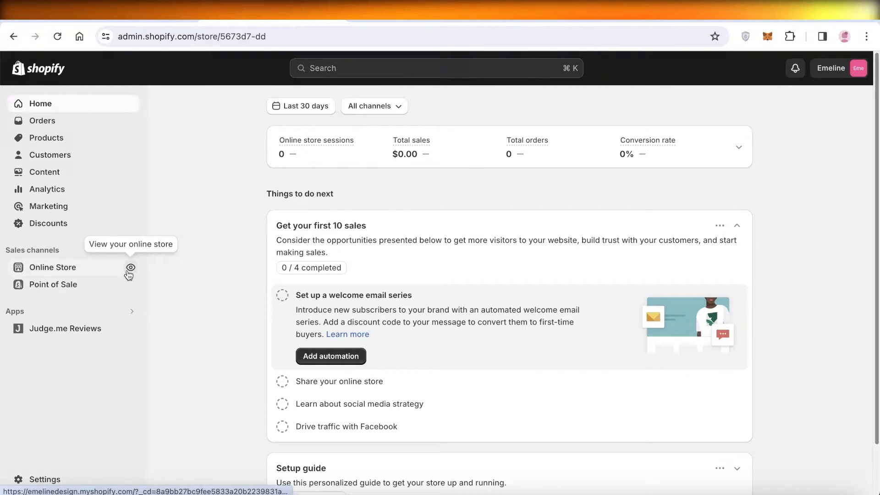
# Preview the styled Emeline storefront, then My Store's home page with the lake banner.
pyautogui.click(130, 267)
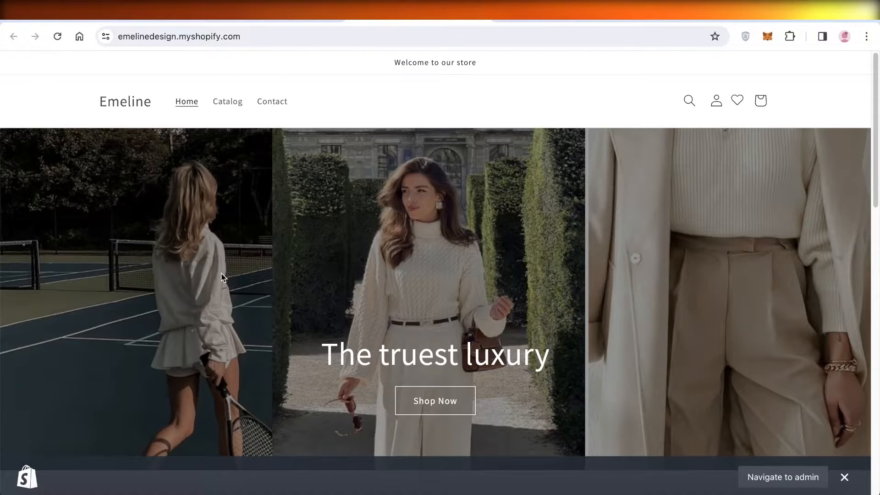
pyautogui.moveTo(140, 257)
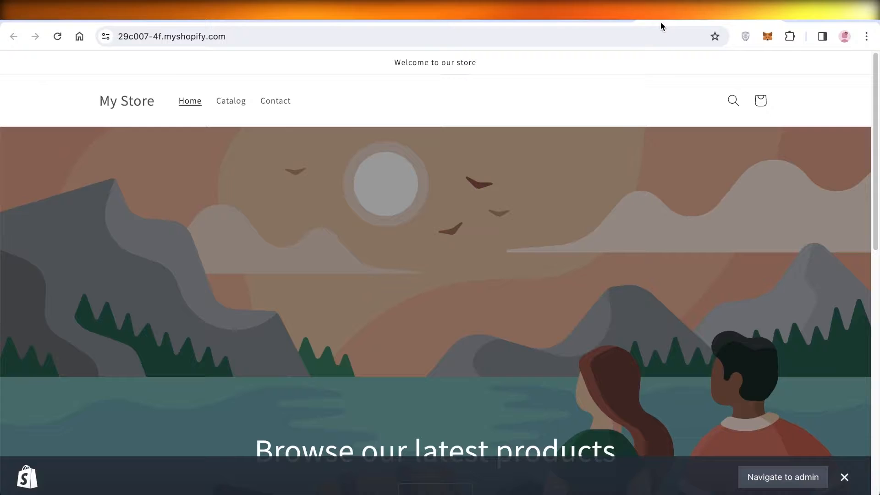
pyautogui.moveTo(495, 305)
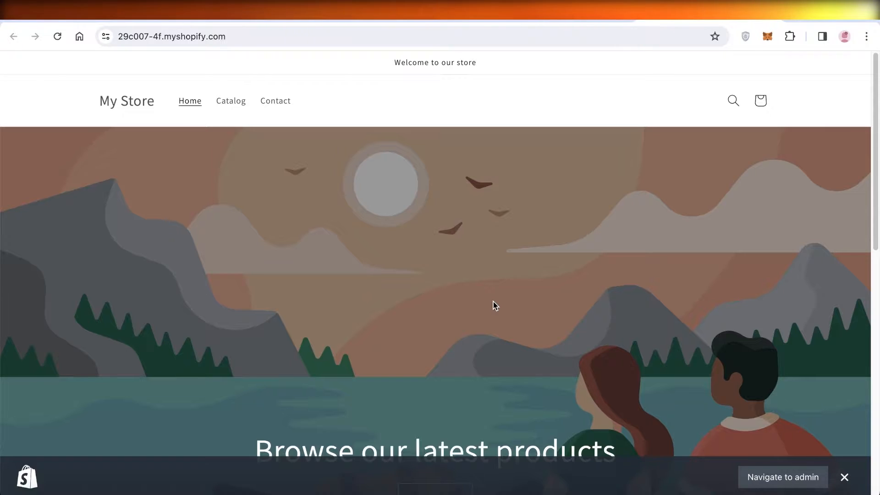
pyautogui.scroll(-3)
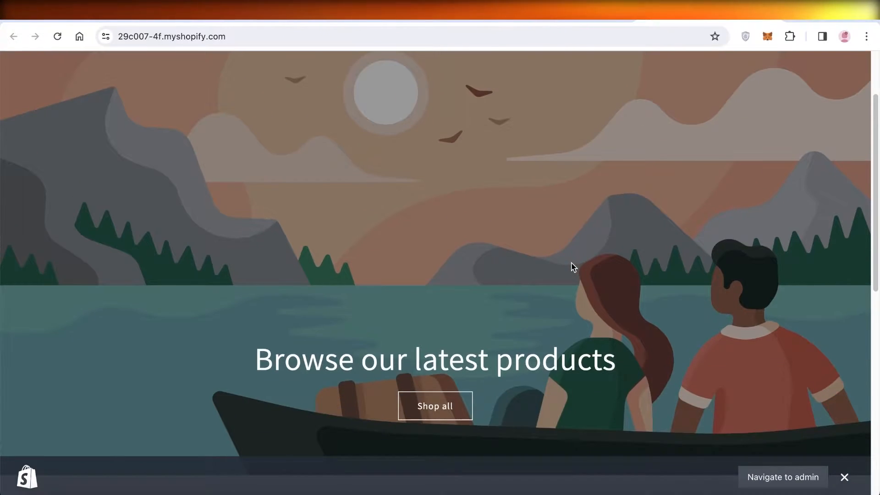
pyautogui.scroll(3)
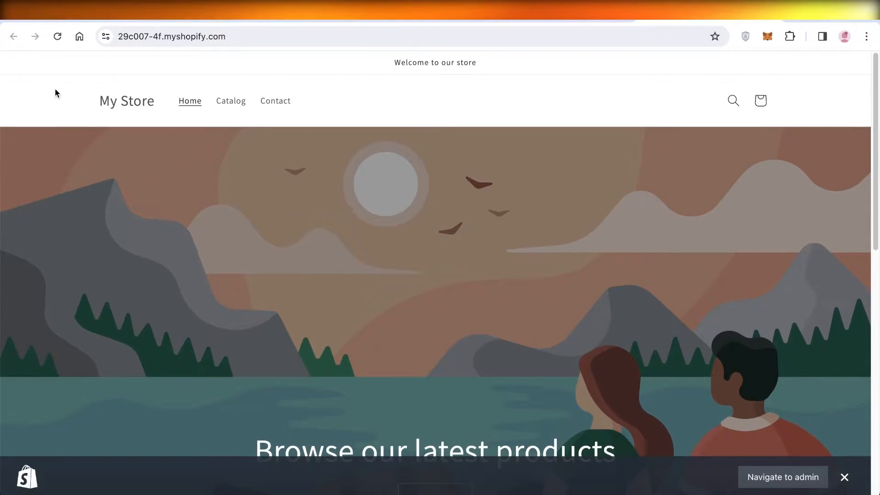
pyautogui.moveTo(265, 129)
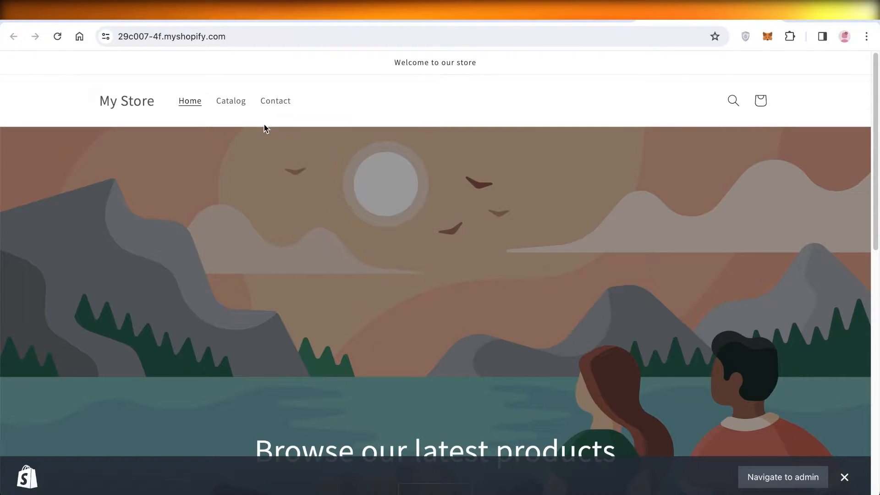
pyautogui.moveTo(289, 197)
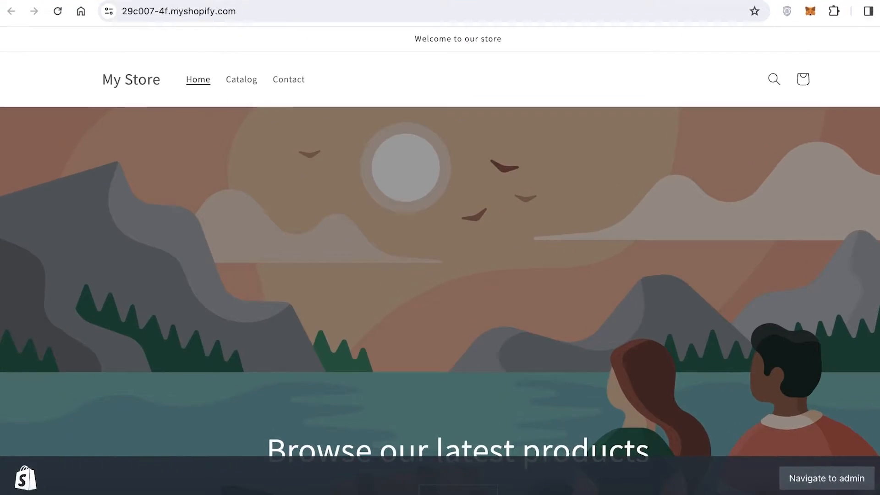
# Review the first store's installed apps and sales channels in Settings.
pyautogui.click(825, 477)
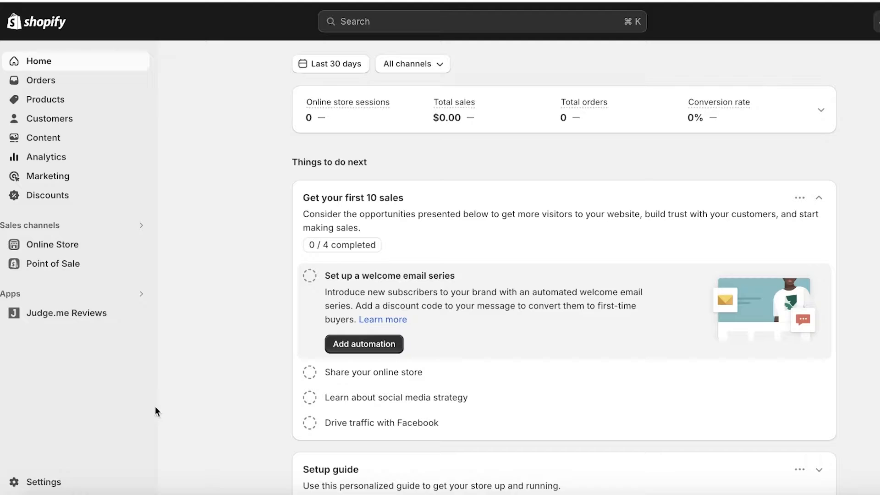
pyautogui.click(42, 482)
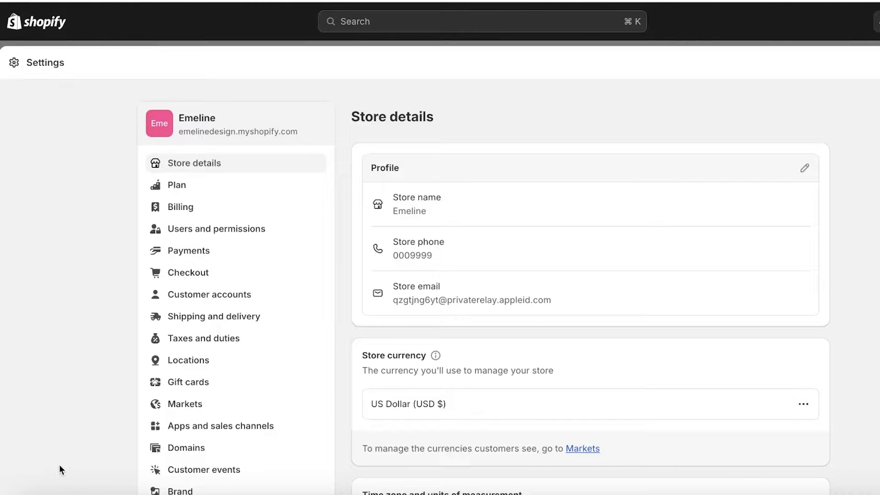
pyautogui.click(219, 425)
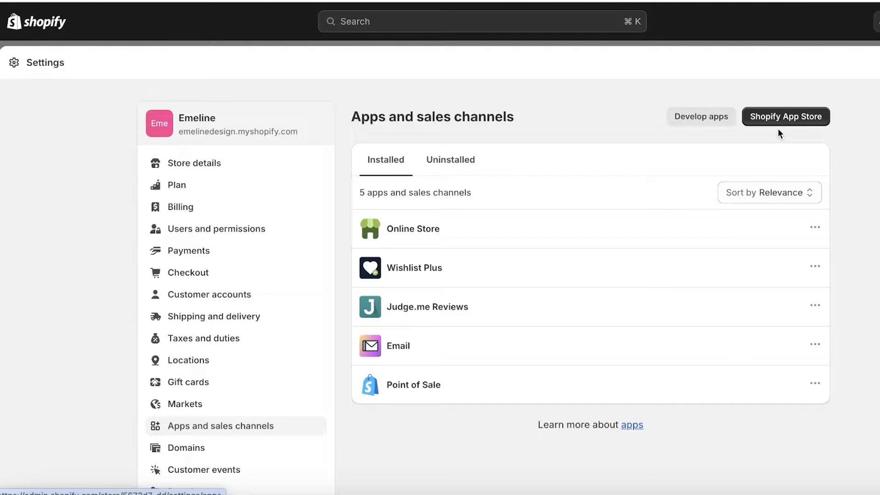
# Switch to My Store's admin and review its apps and sales channels.
pyautogui.click(36, 22)
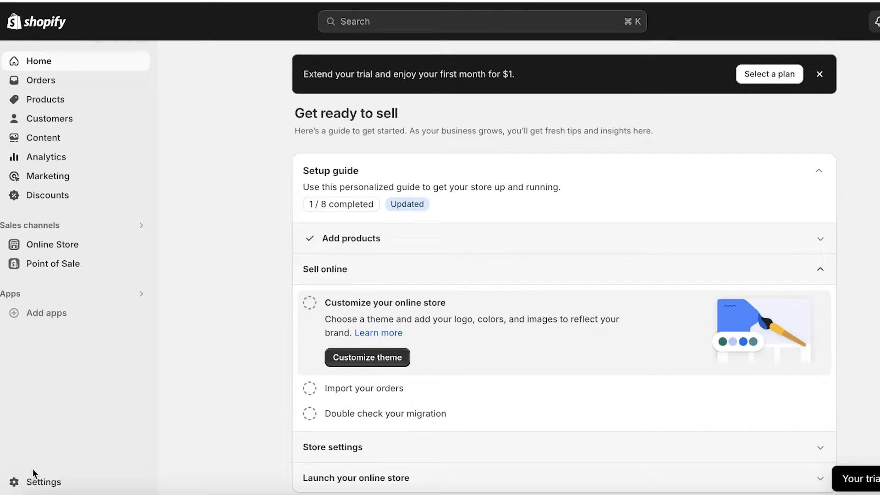
pyautogui.click(44, 481)
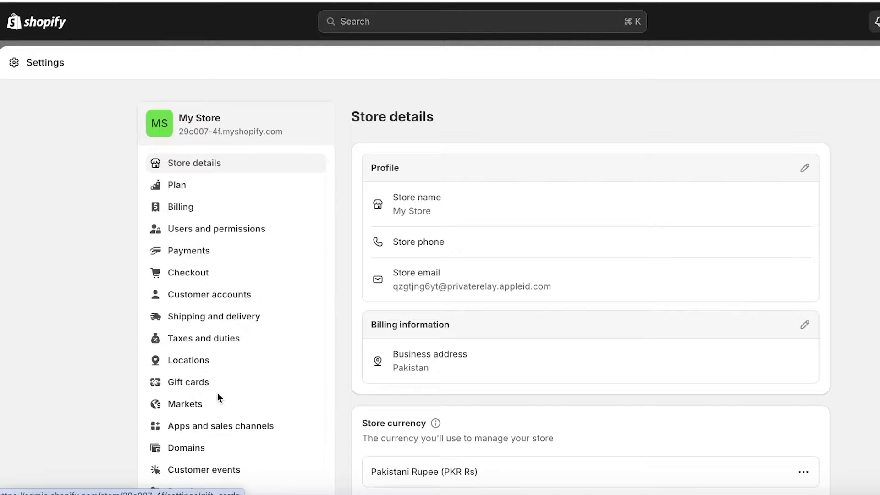
pyautogui.click(220, 425)
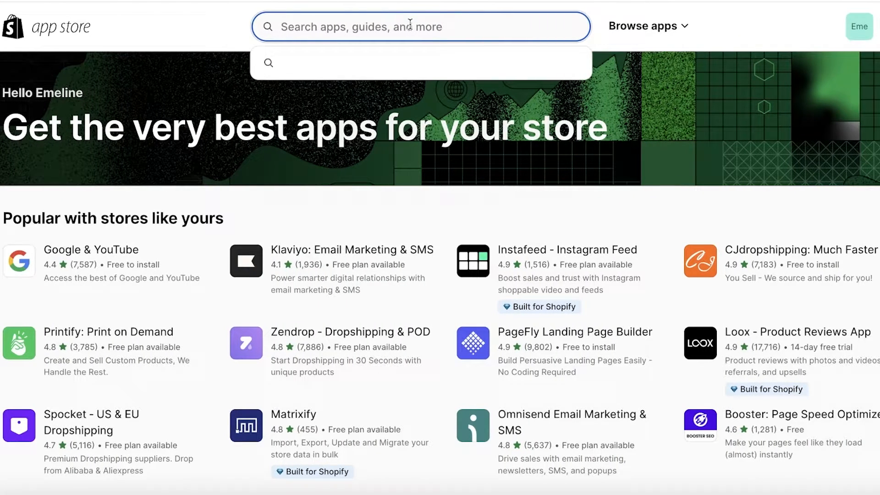
# Search 'duplicate' and install Duplify - Duplicate Your Store, approving its data access.
pyautogui.write('dupli')
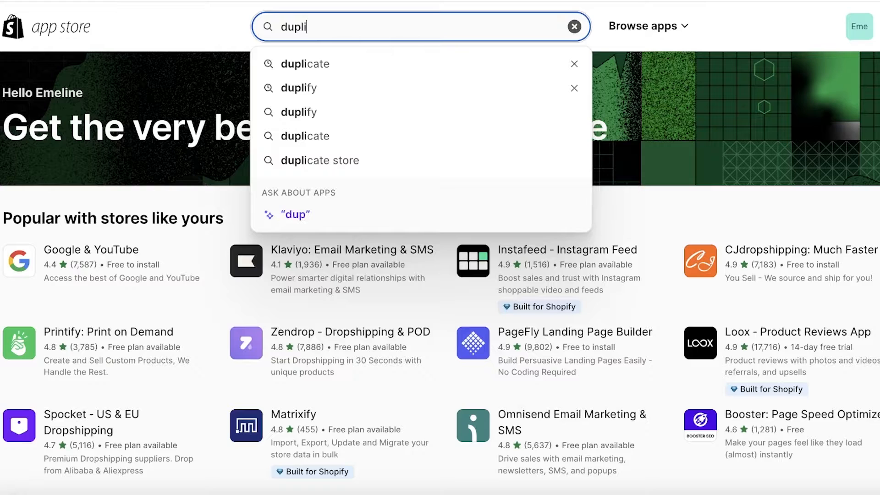
pyautogui.click(305, 64)
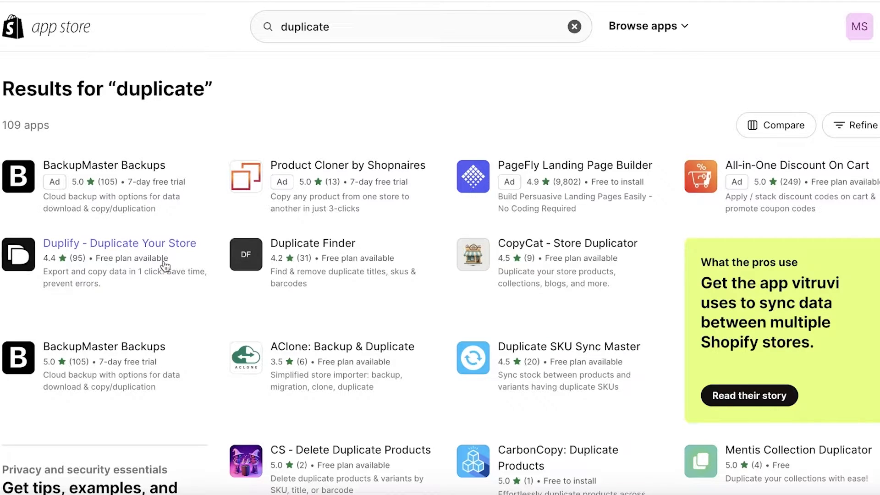
pyautogui.click(573, 27)
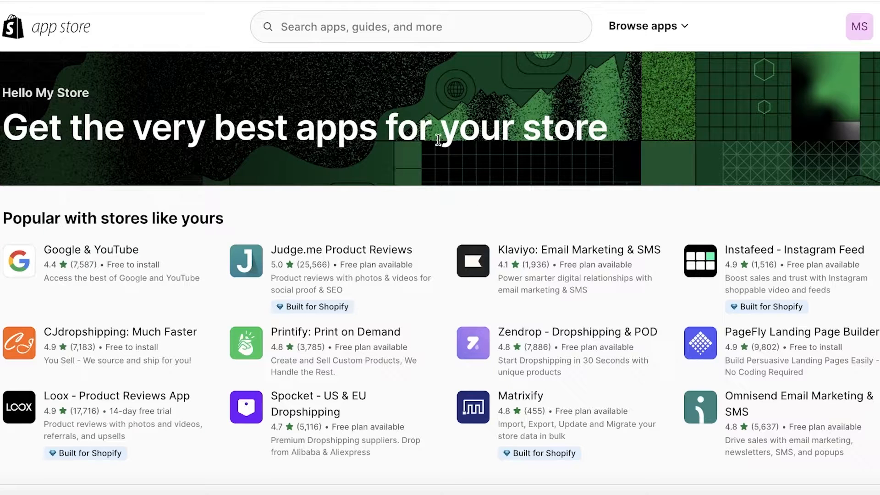
pyautogui.moveTo(370, 51)
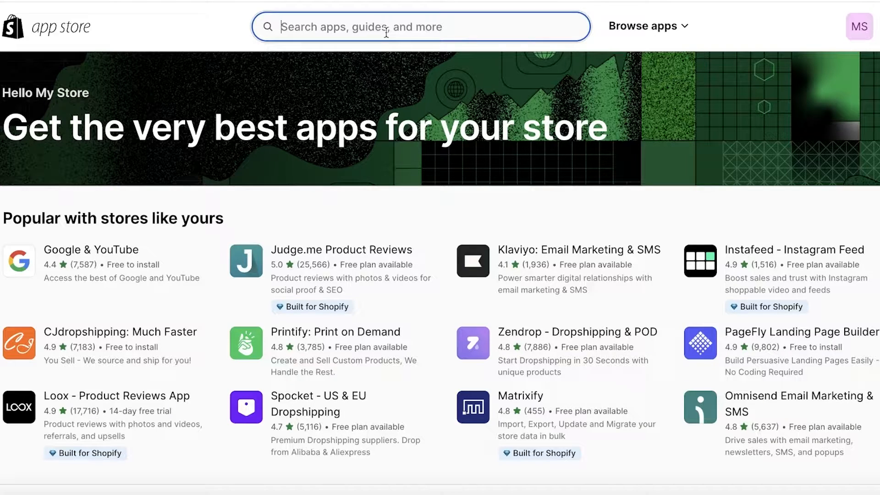
pyautogui.write('duplicate')
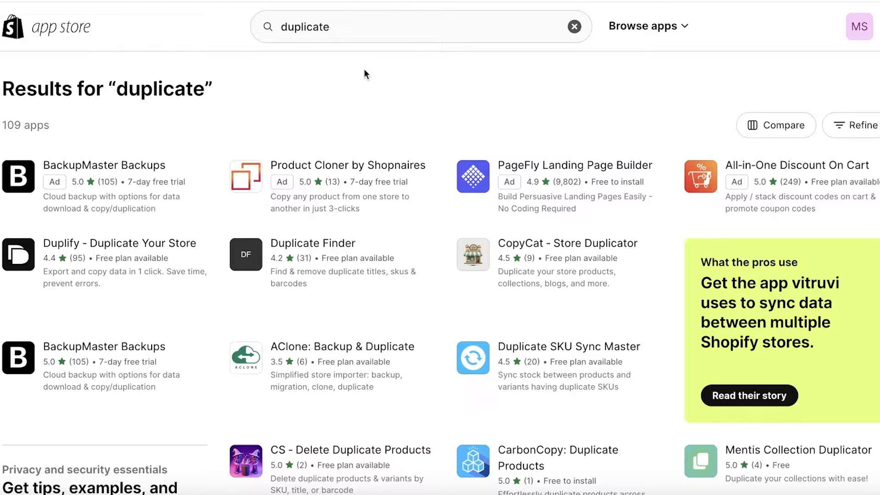
pyautogui.moveTo(537, 171)
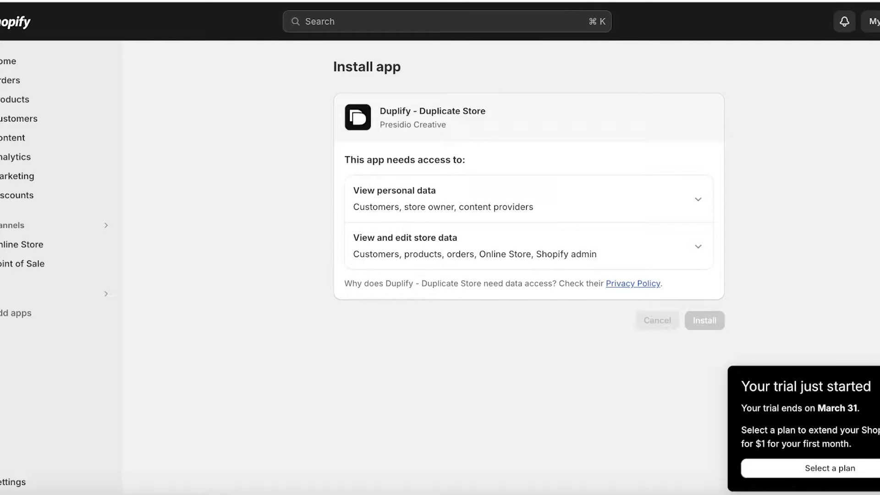
pyautogui.click(703, 320)
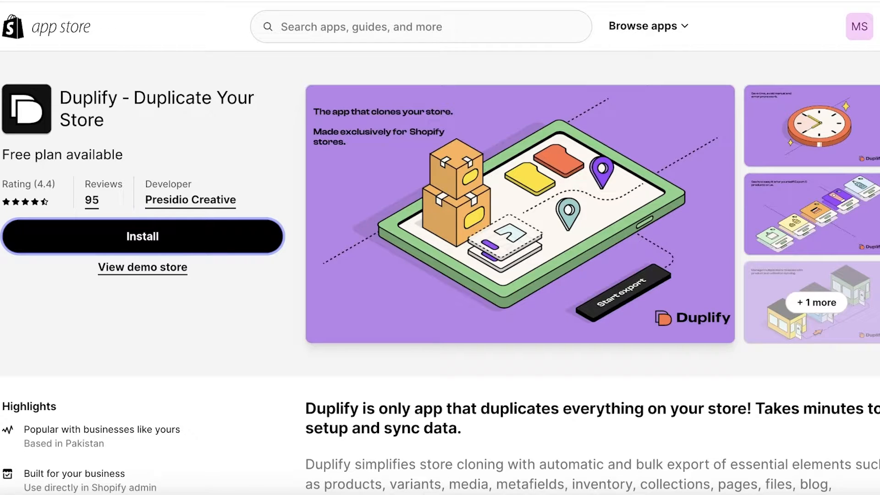
# View Duplify's welcome page, then switch to Emeline's store and open its app store.
pyautogui.click(142, 235)
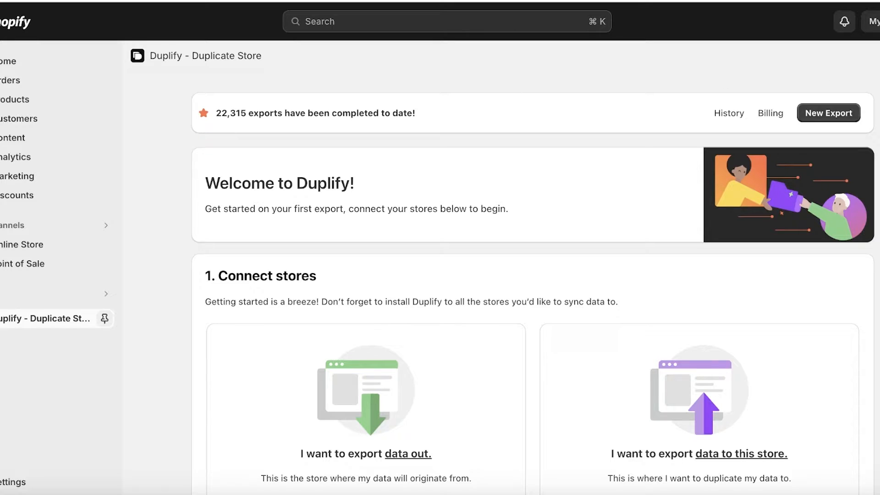
pyautogui.click(13, 482)
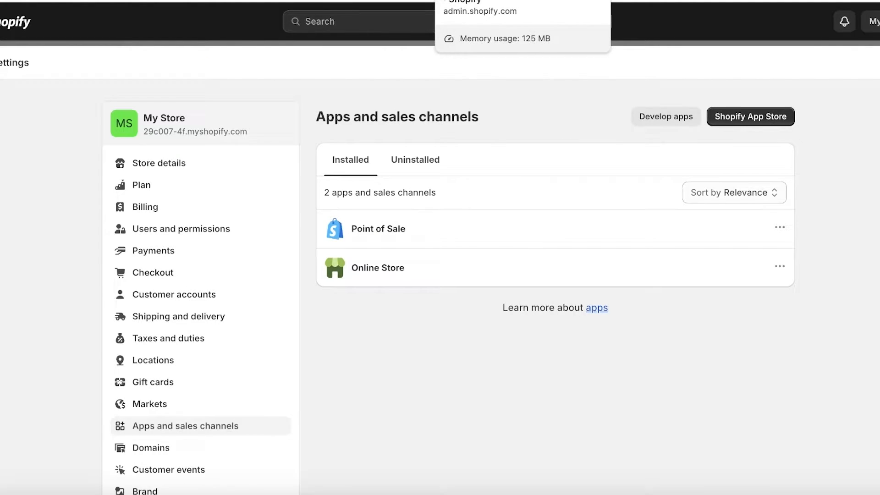
pyautogui.click(750, 116)
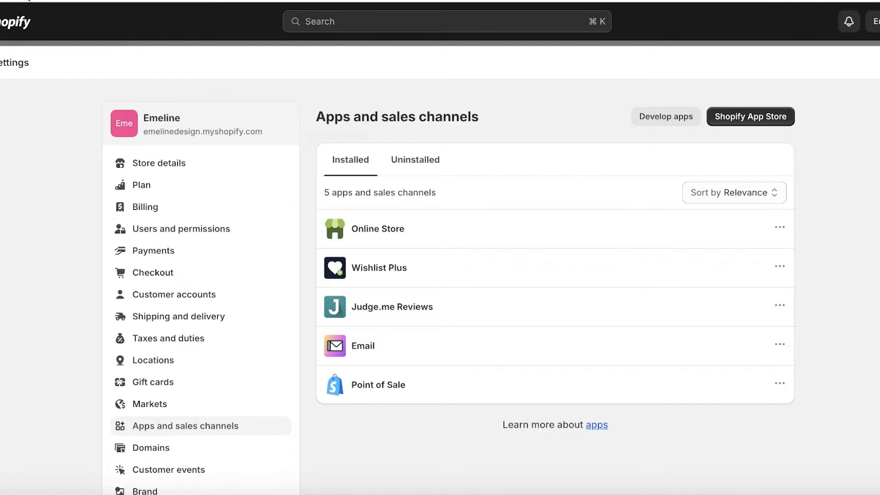
pyautogui.click(750, 116)
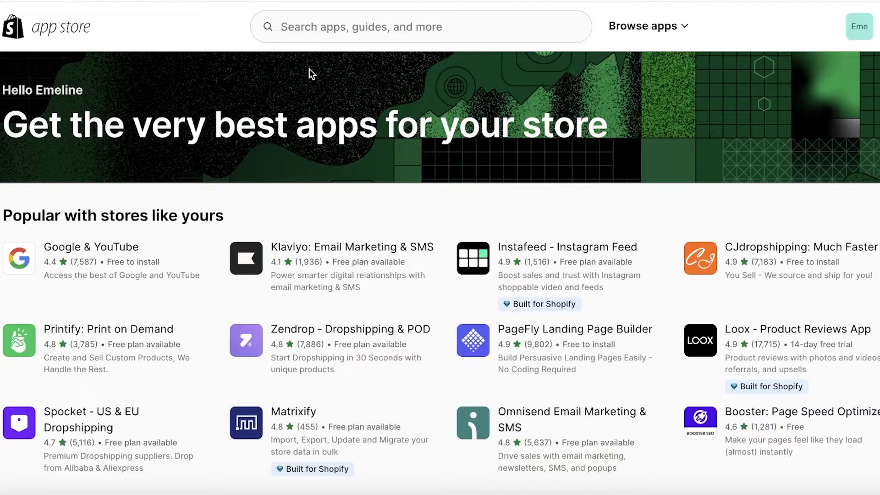
# Search 'duplify' and install Duplify on Emeline's store, approving its permissions.
pyautogui.write('duplify')
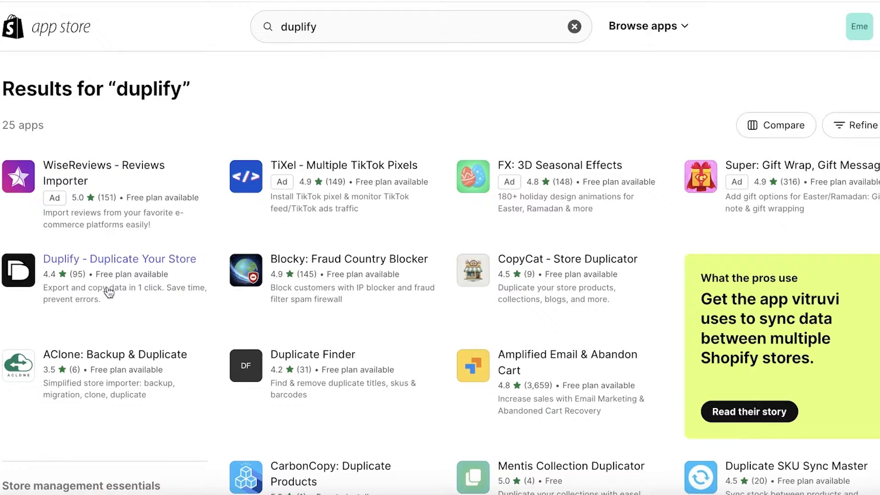
pyautogui.click(119, 258)
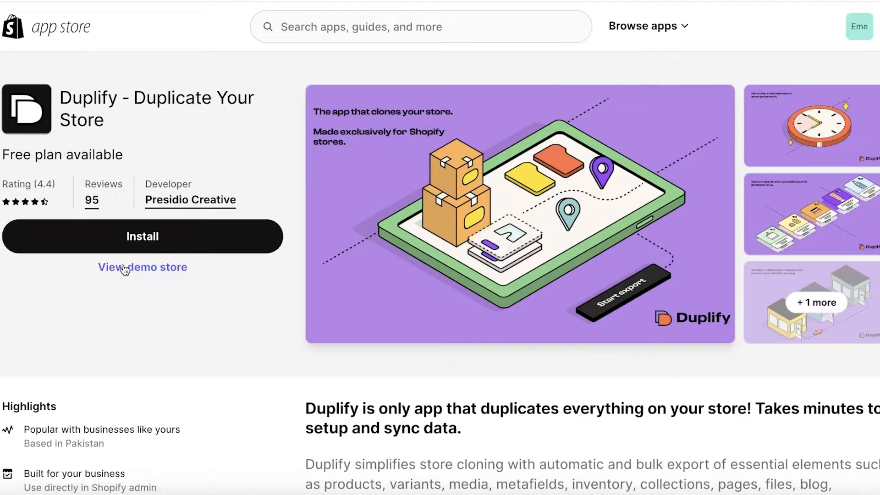
pyautogui.click(142, 235)
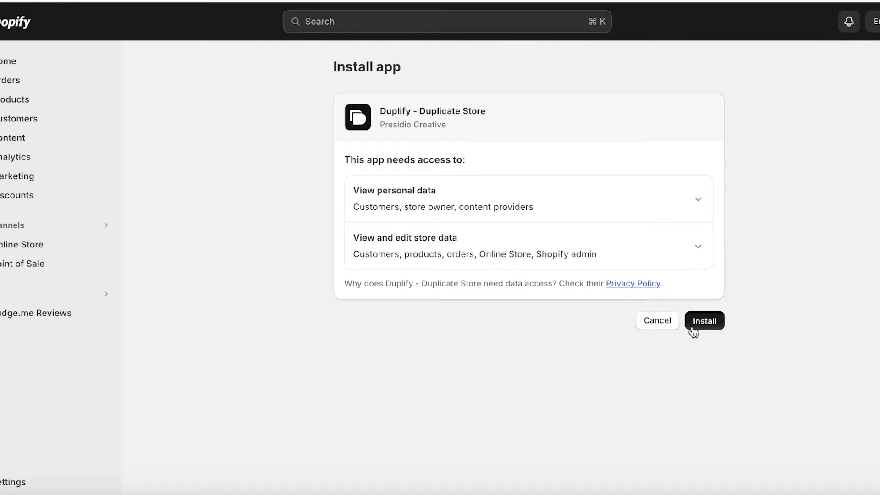
pyautogui.click(705, 320)
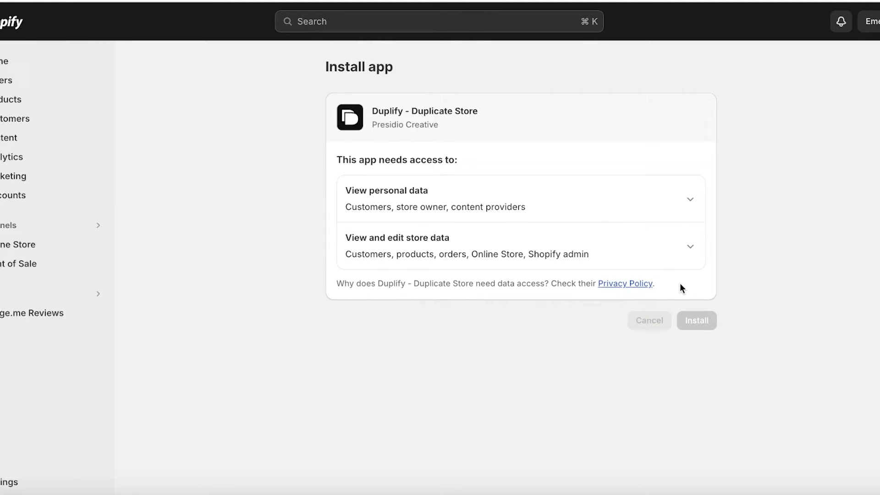
pyautogui.click(696, 321)
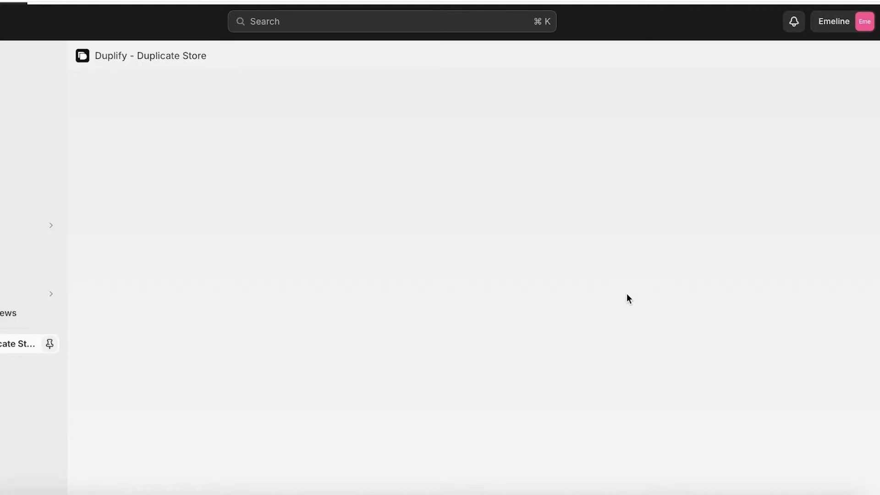
# Pin Duplify, open export #31754 via its ••• Edit option, and confirm cancelling it.
pyautogui.click(22, 332)
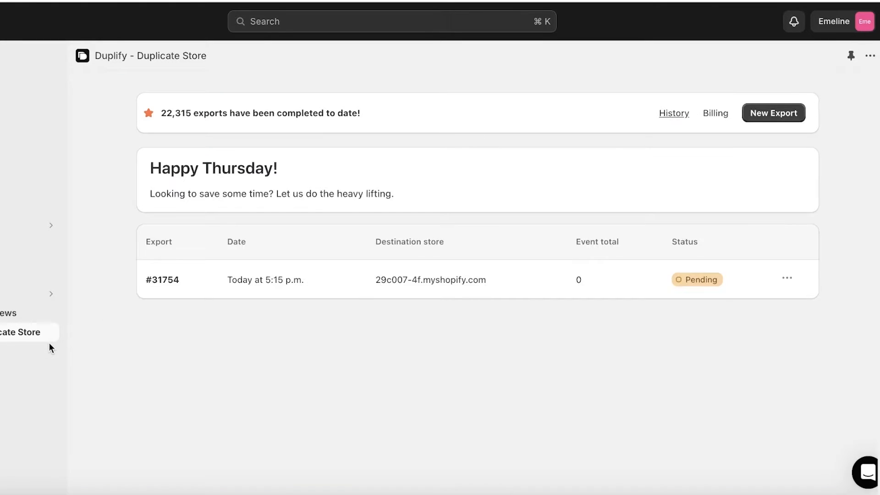
pyautogui.click(849, 56)
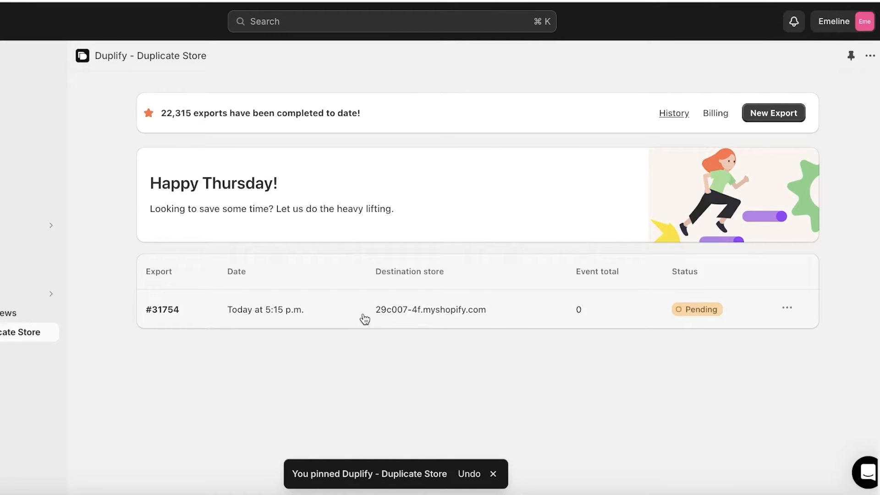
pyautogui.click(786, 307)
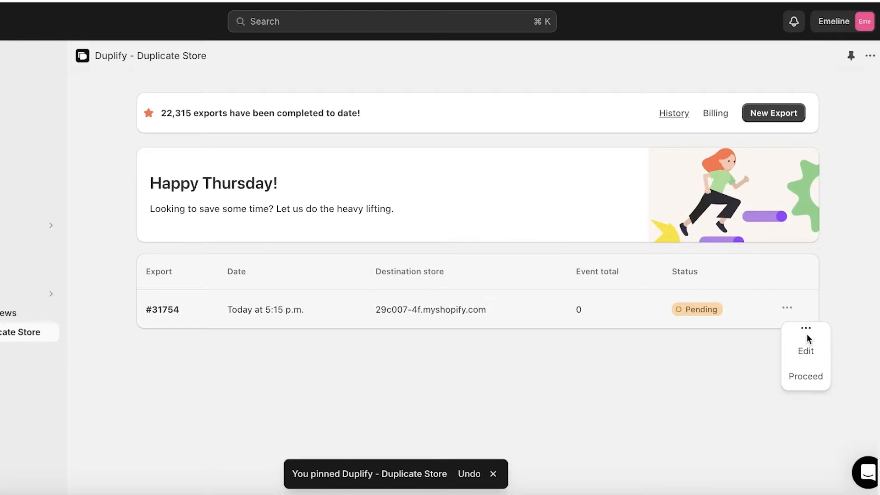
pyautogui.click(805, 350)
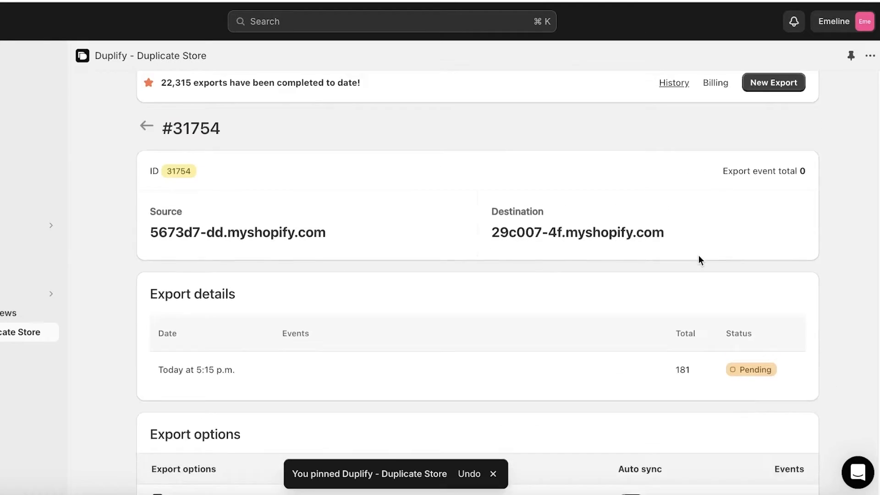
pyautogui.scroll(-3)
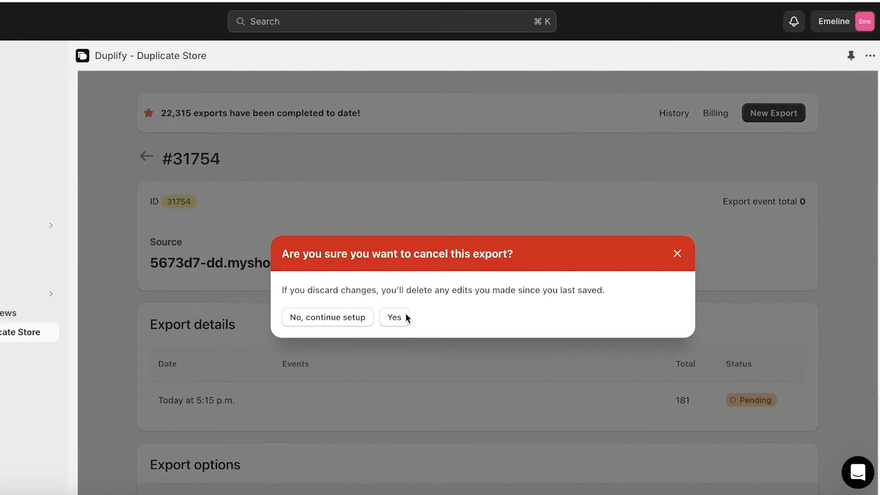
pyautogui.click(393, 317)
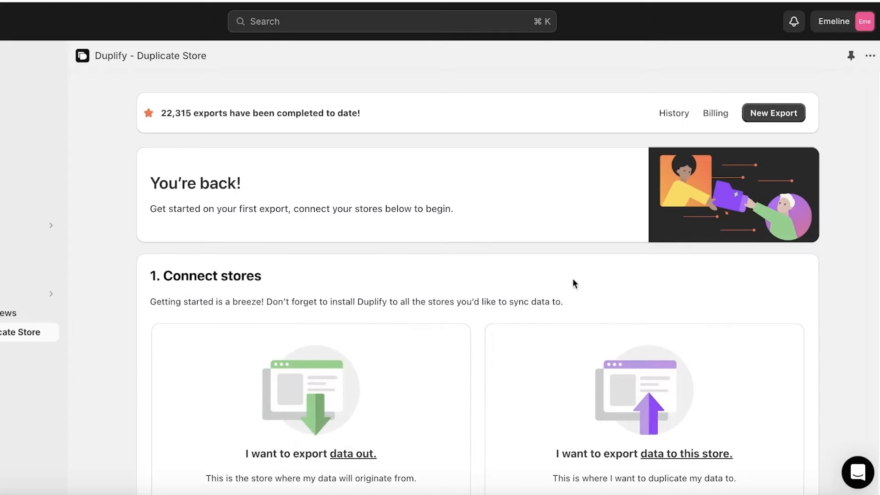
# Make Emeline's store the Duplify export source and start entering the destination key.
pyautogui.scroll(-3)
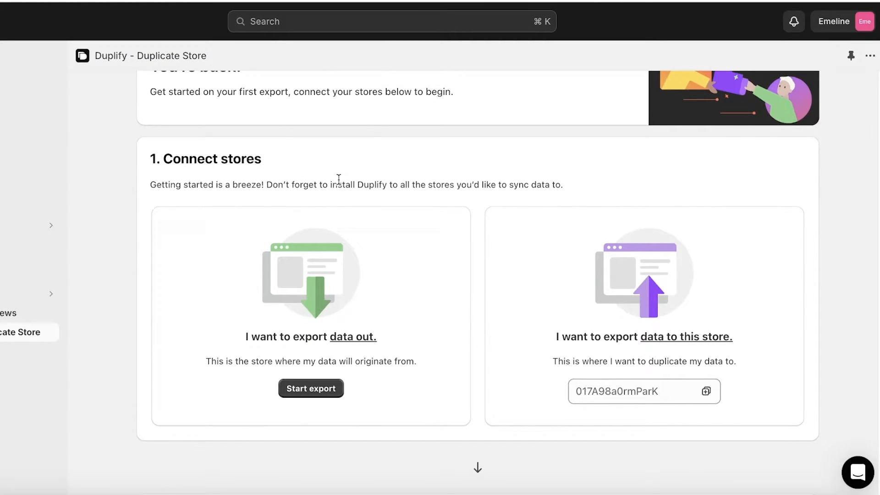
pyautogui.scroll(3)
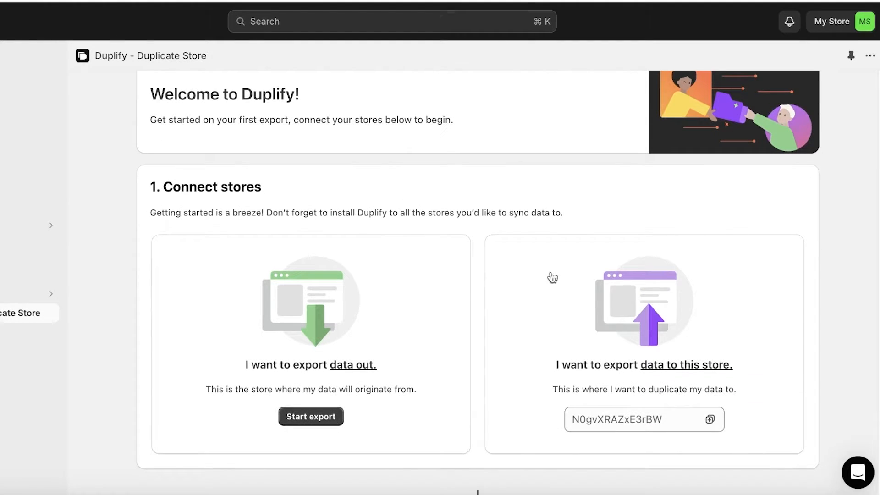
pyautogui.moveTo(605, 119)
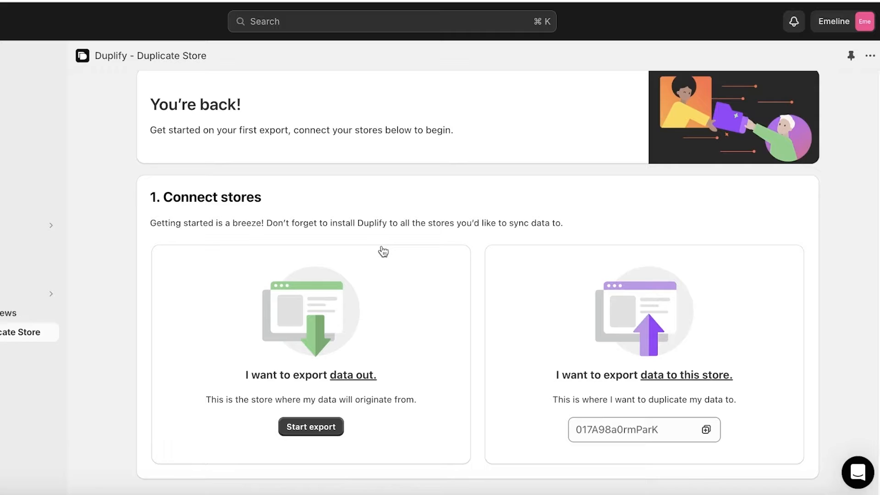
pyautogui.scroll(-3)
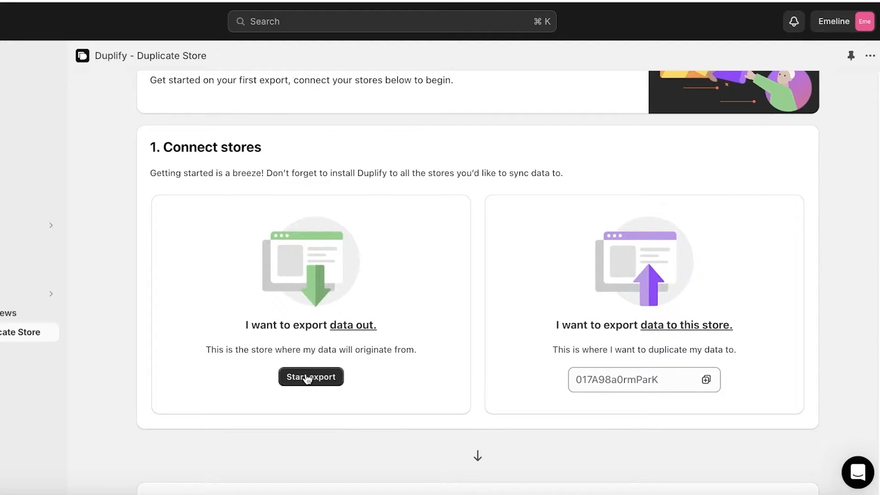
pyautogui.click(311, 376)
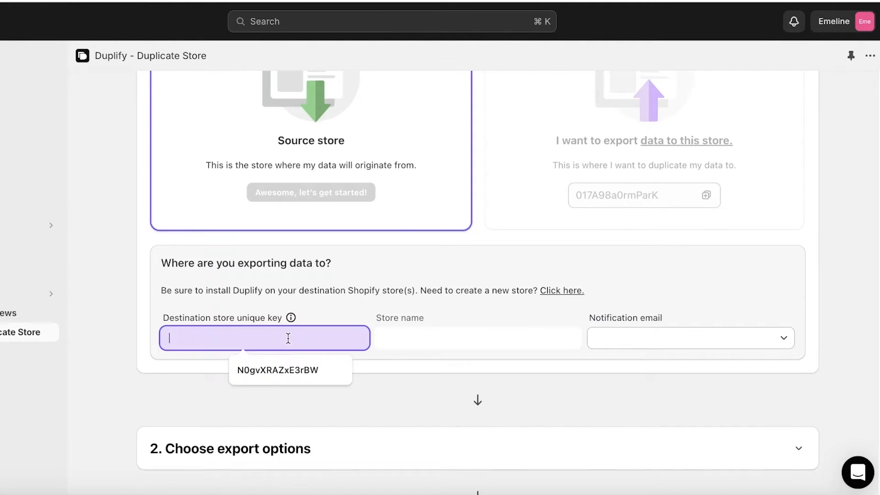
pyautogui.click(291, 370)
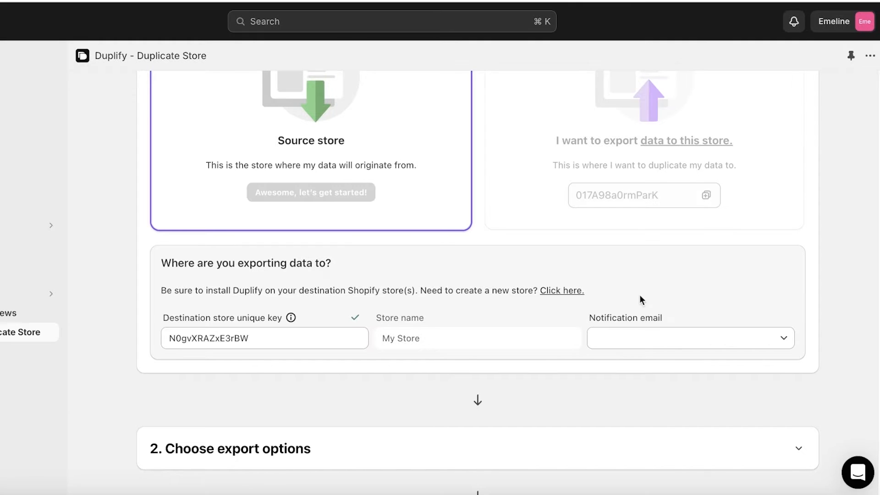
pyautogui.moveTo(667, 280)
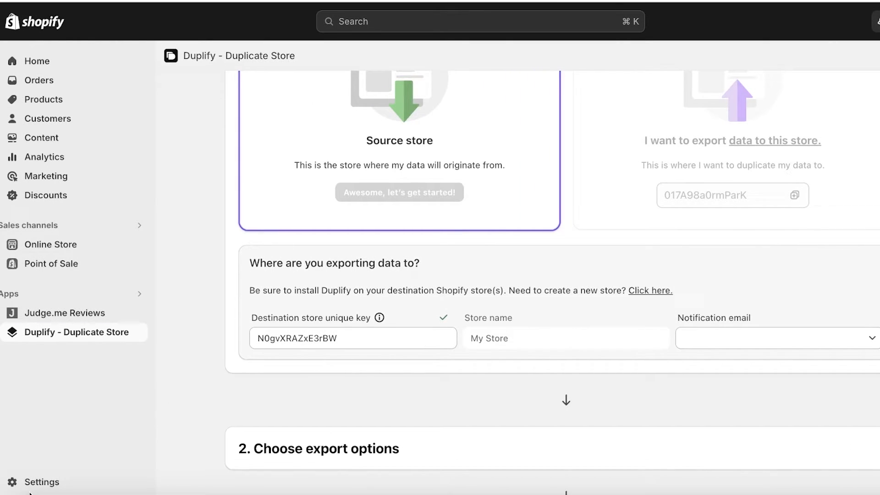
# Choose the notification email and paste My Store's unique key as the destination key.
pyautogui.click(41, 481)
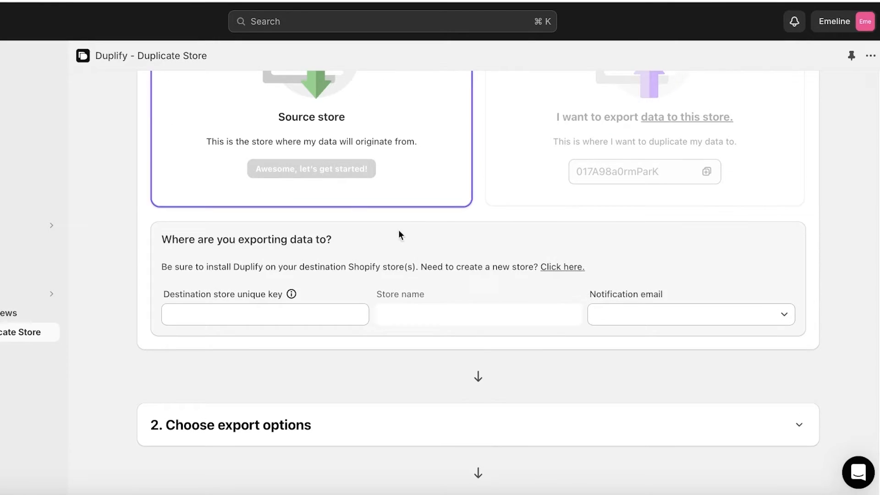
pyautogui.click(264, 315)
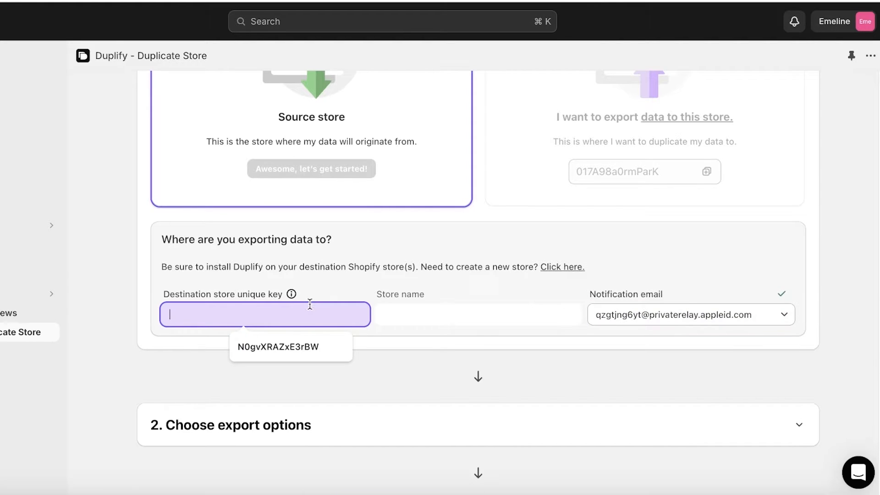
pyautogui.click(291, 347)
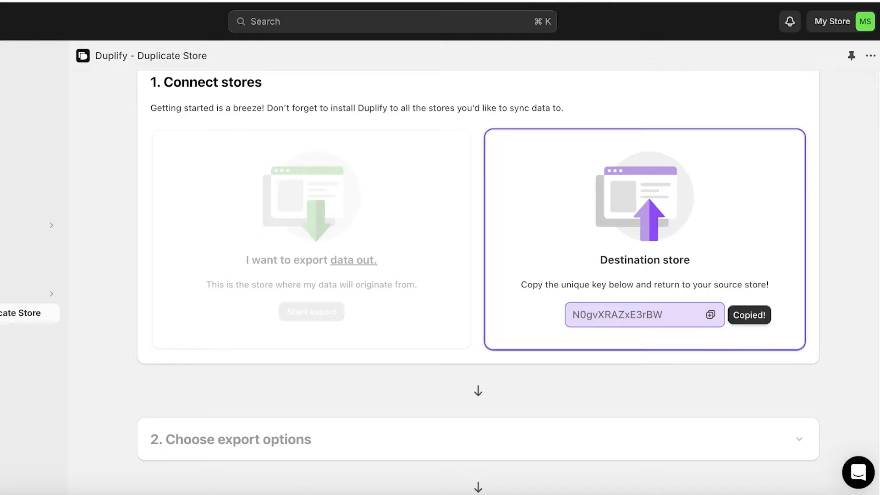
pyautogui.rightClick(205, 314)
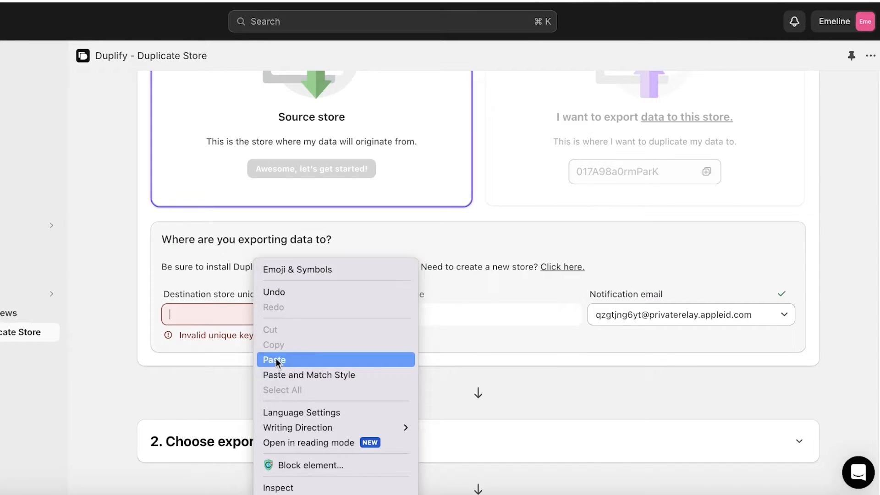
pyautogui.click(275, 359)
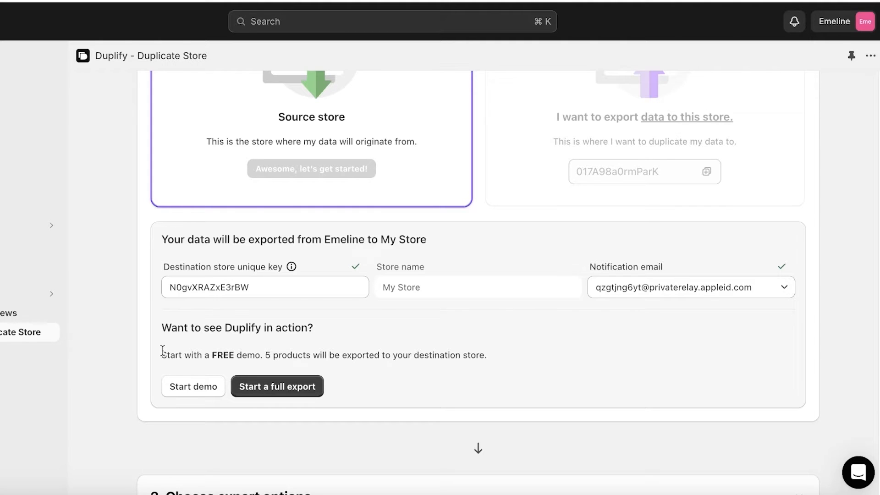
# Run Duplify's free demo export to My Store and collapse the trial notice.
pyautogui.click(276, 386)
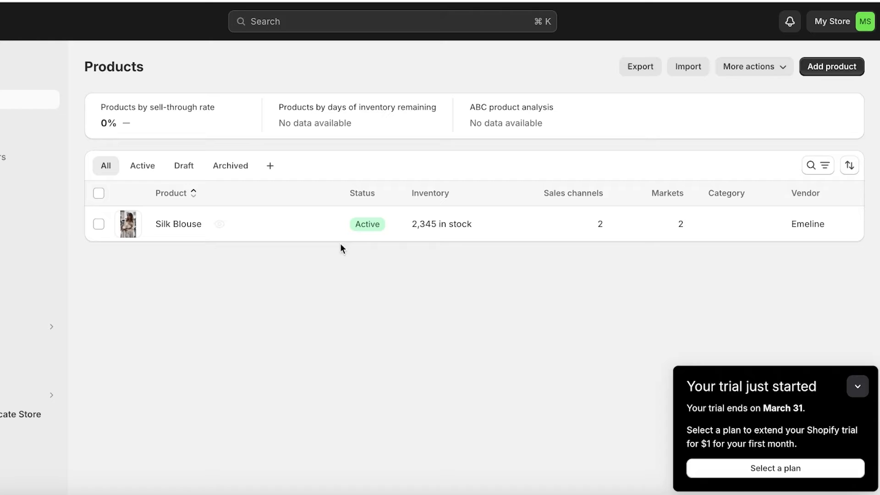
pyautogui.click(857, 386)
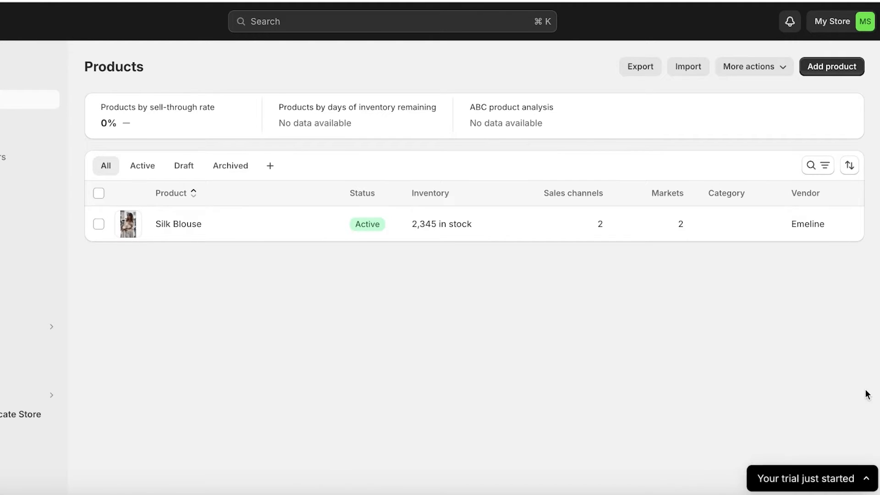
pyautogui.moveTo(635, 405)
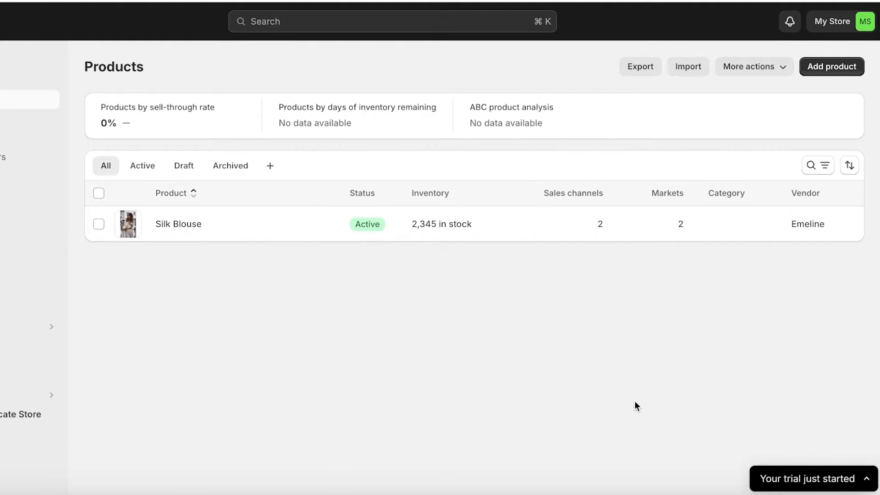
pyautogui.moveTo(627, 400)
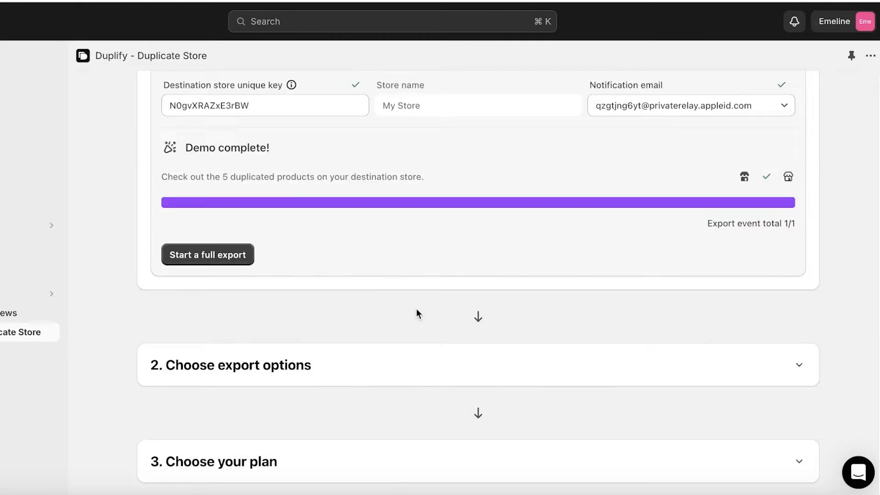
# Expand '2. Choose export options' and scroll through the exportable data types.
pyautogui.scroll(3)
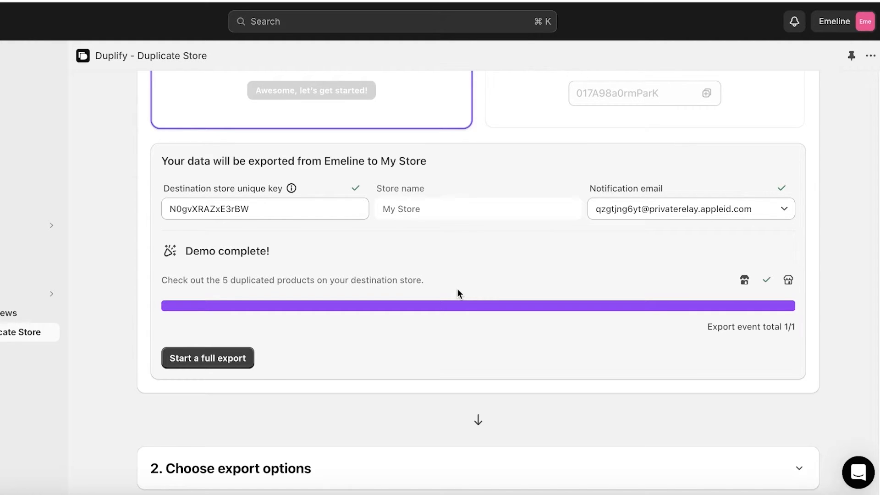
pyautogui.scroll(-3)
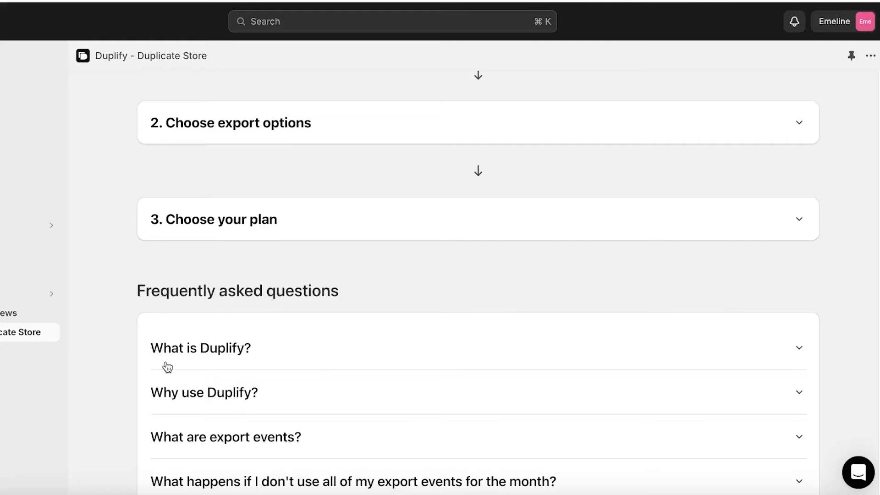
pyautogui.click(477, 122)
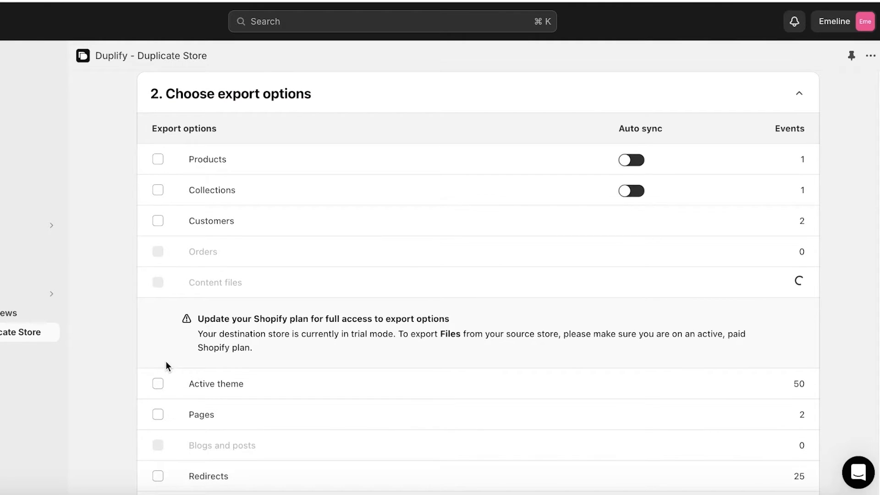
pyautogui.scroll(-3)
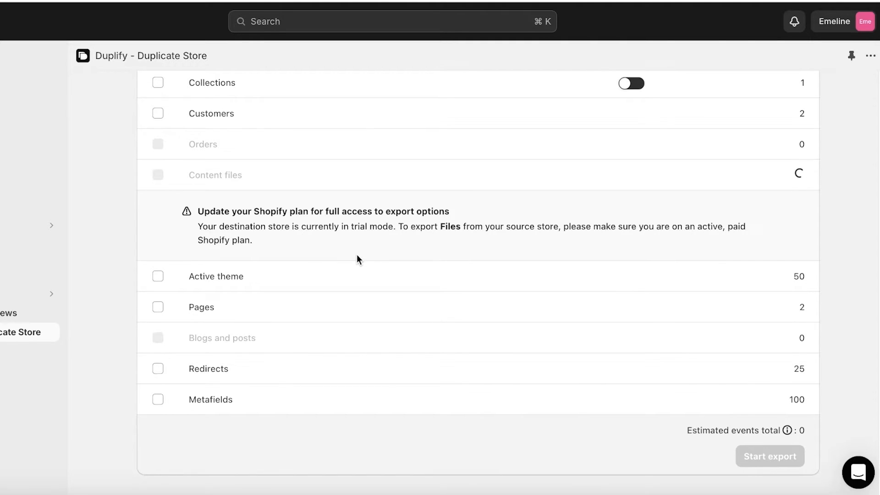
pyautogui.scroll(-3)
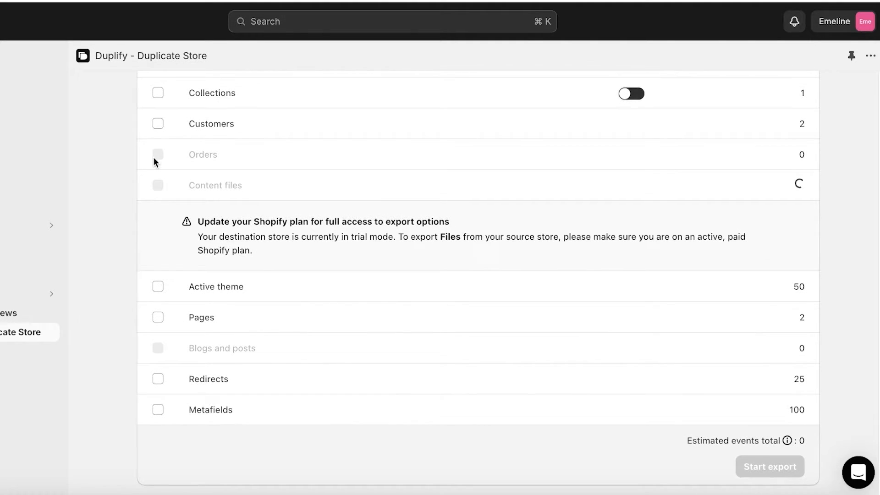
pyautogui.scroll(3)
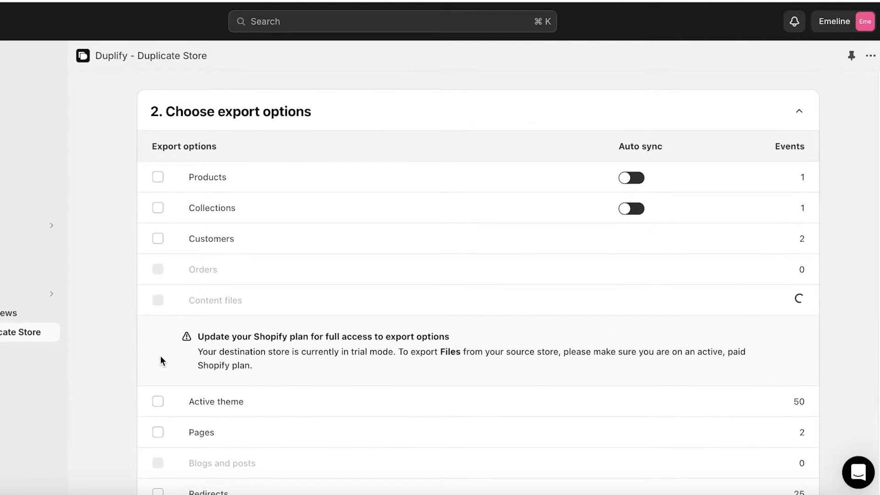
# Toggle the Products, Collections and next export option checkboxes in Duplify.
pyautogui.click(158, 177)
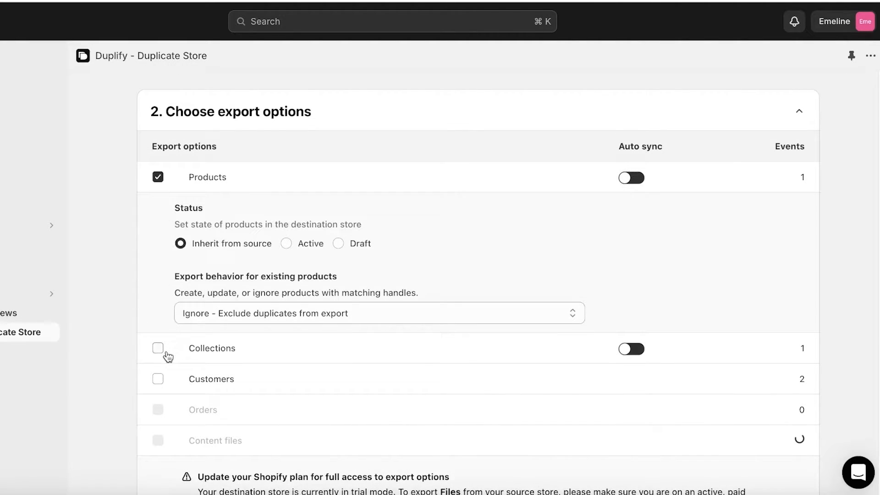
pyautogui.moveTo(276, 272)
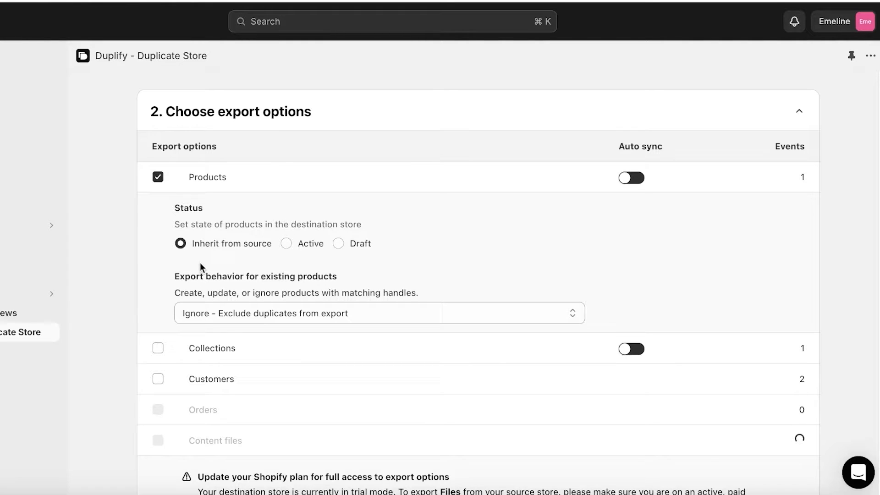
pyautogui.moveTo(193, 290)
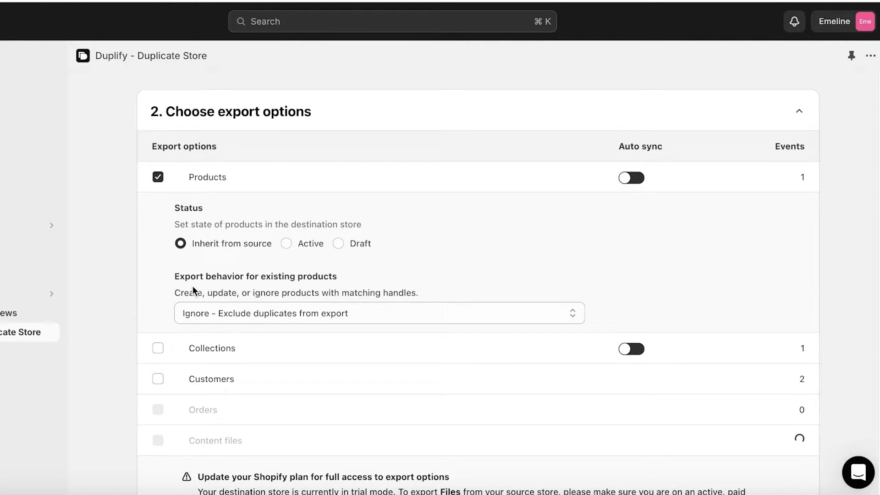
pyautogui.moveTo(337, 287)
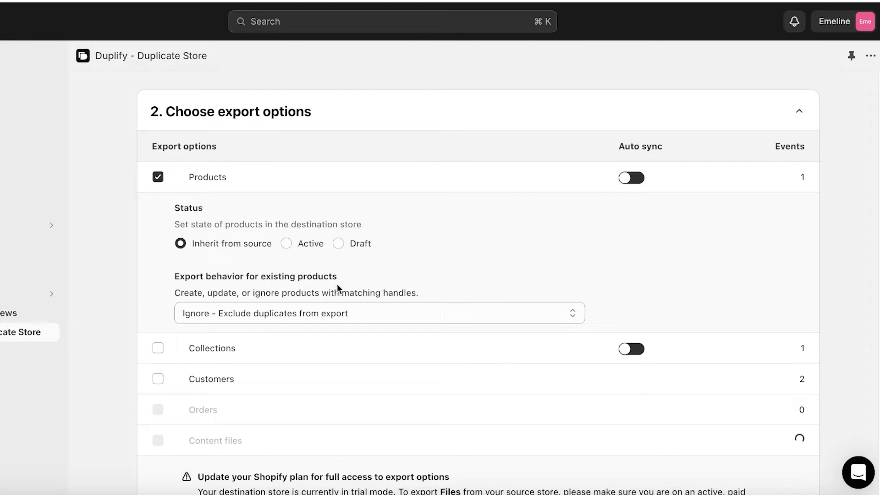
pyautogui.click(158, 348)
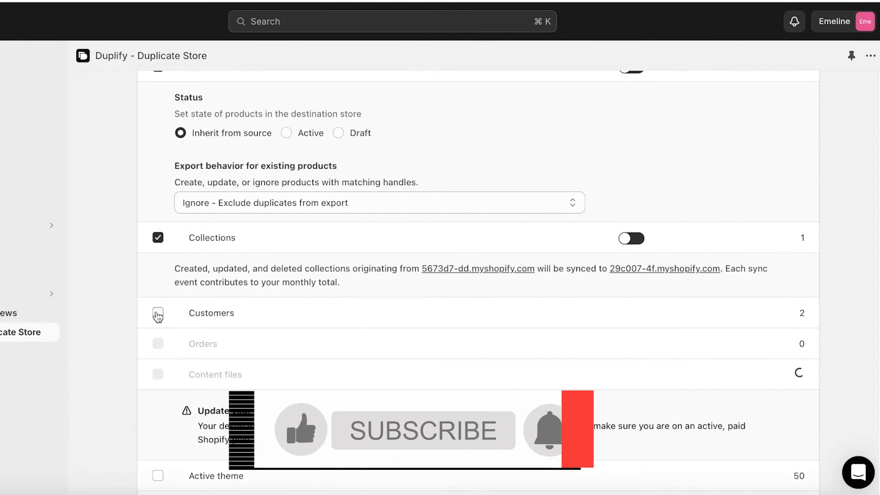
pyautogui.scroll(-3)
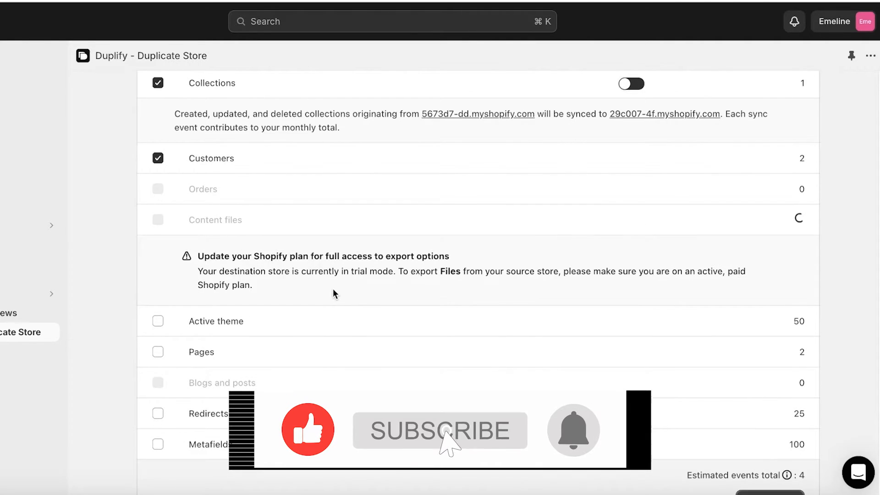
pyautogui.click(158, 320)
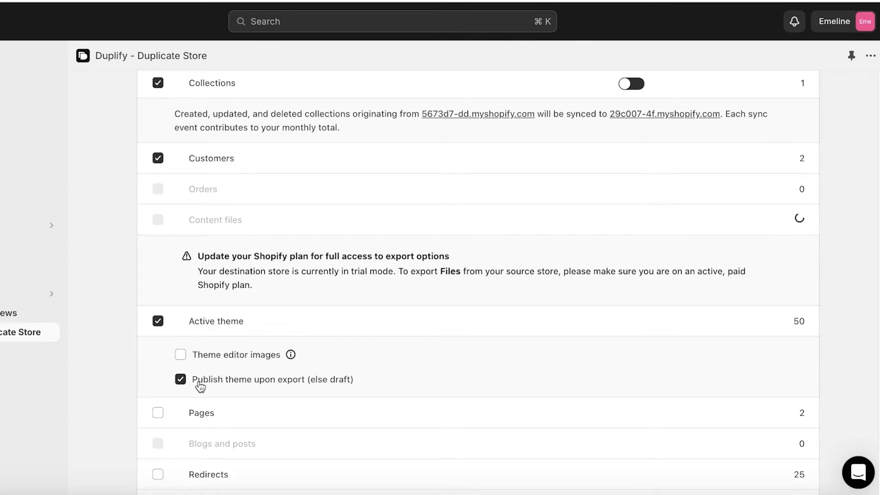
pyautogui.moveTo(215, 375)
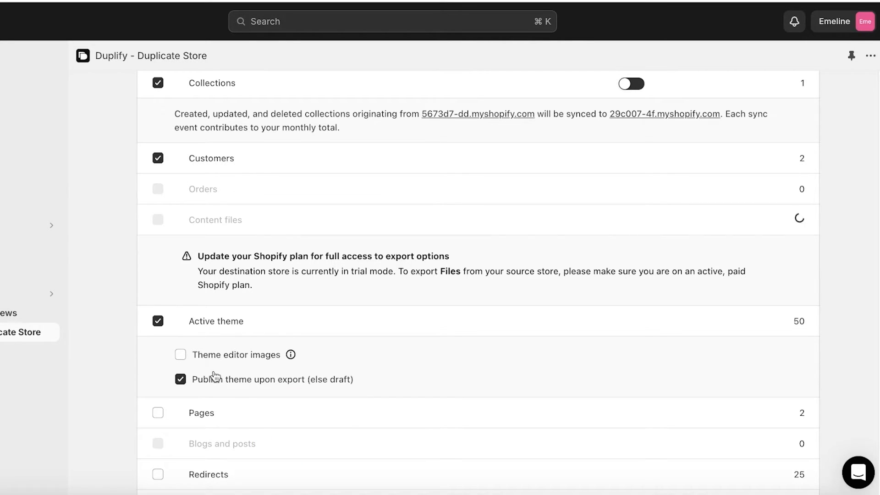
pyautogui.moveTo(368, 376)
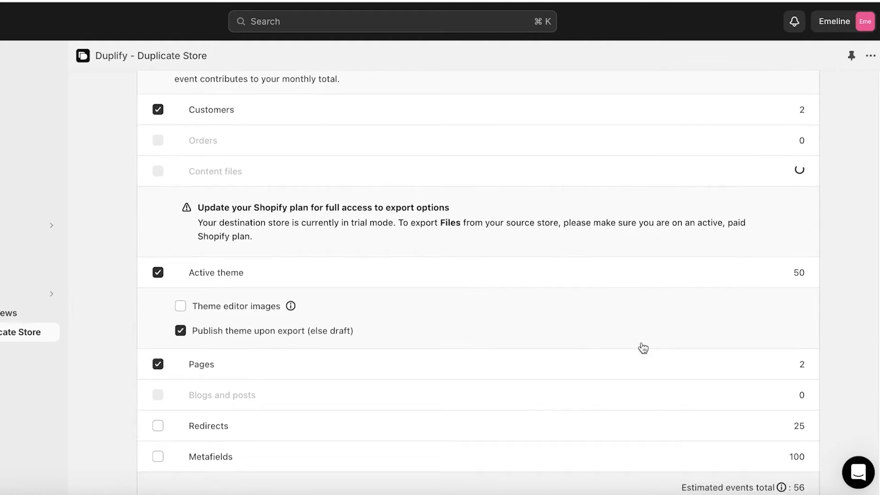
# Toggle Redirects, switch Metafields on and off twice, then review the options.
pyautogui.scroll(-3)
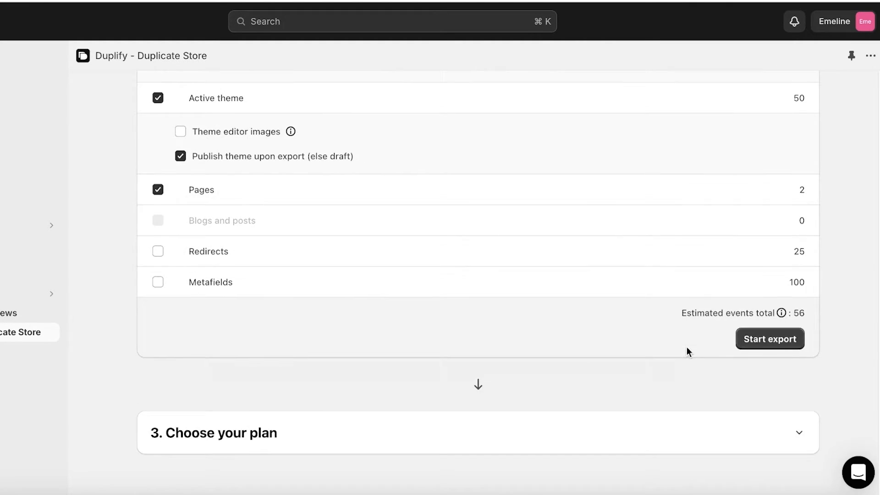
pyautogui.click(158, 251)
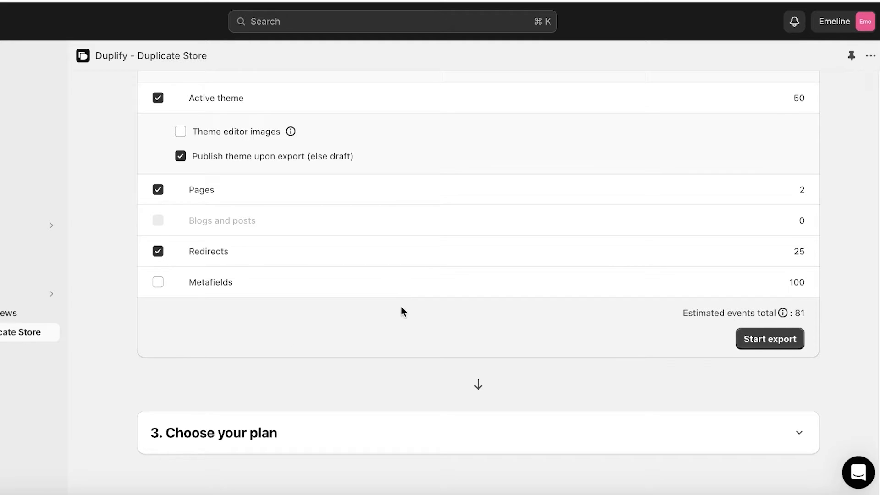
pyautogui.click(157, 282)
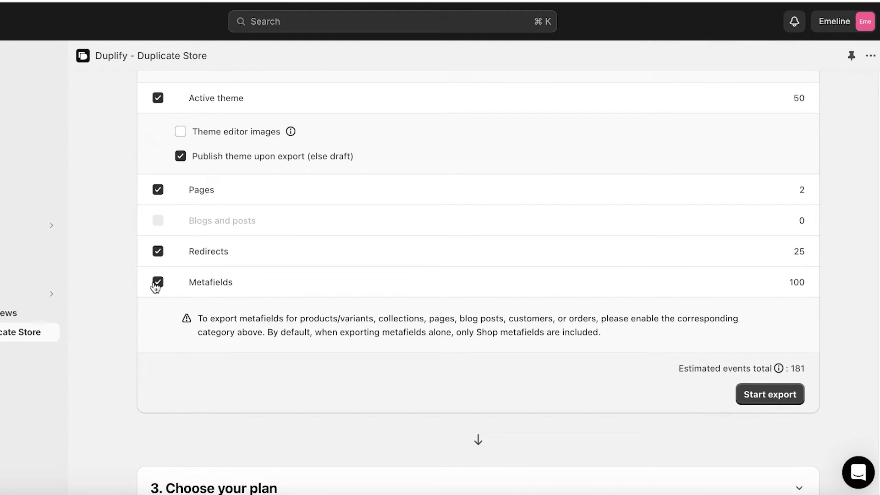
pyautogui.click(158, 282)
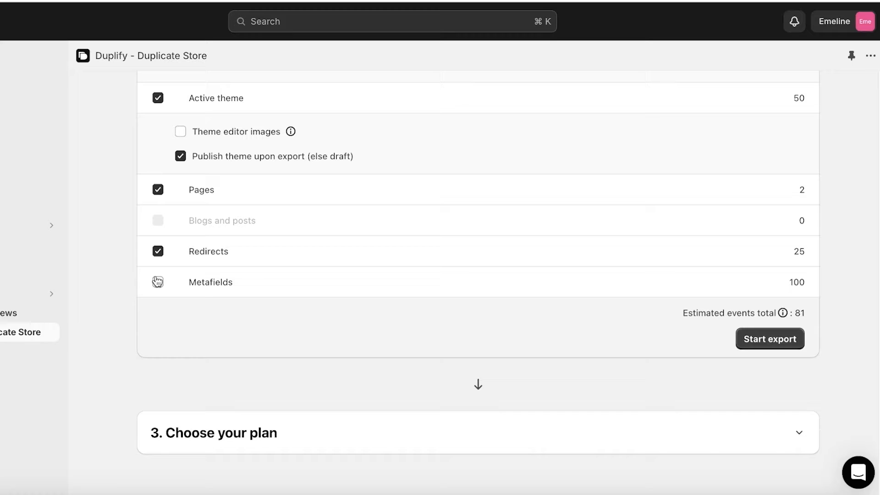
pyautogui.click(157, 281)
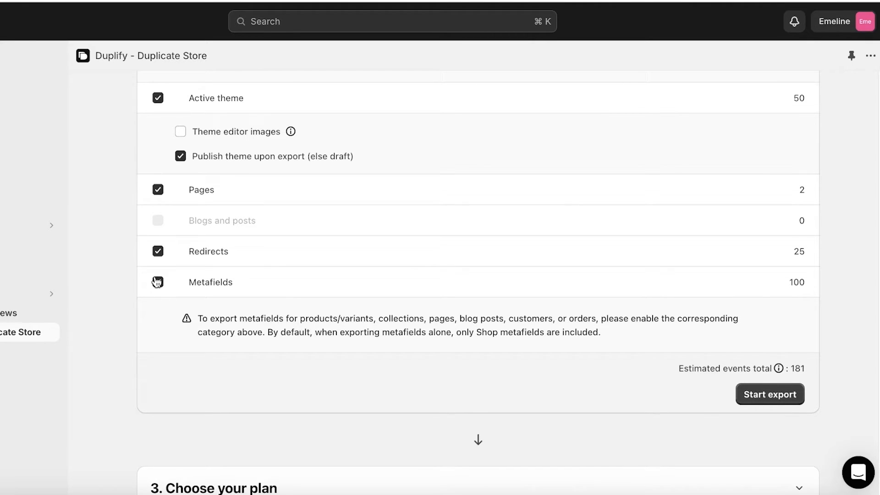
pyautogui.click(158, 281)
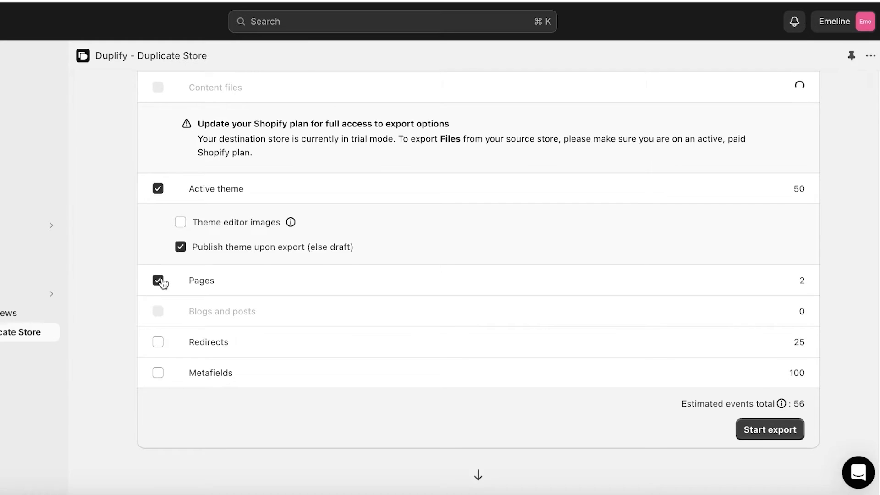
pyautogui.scroll(3)
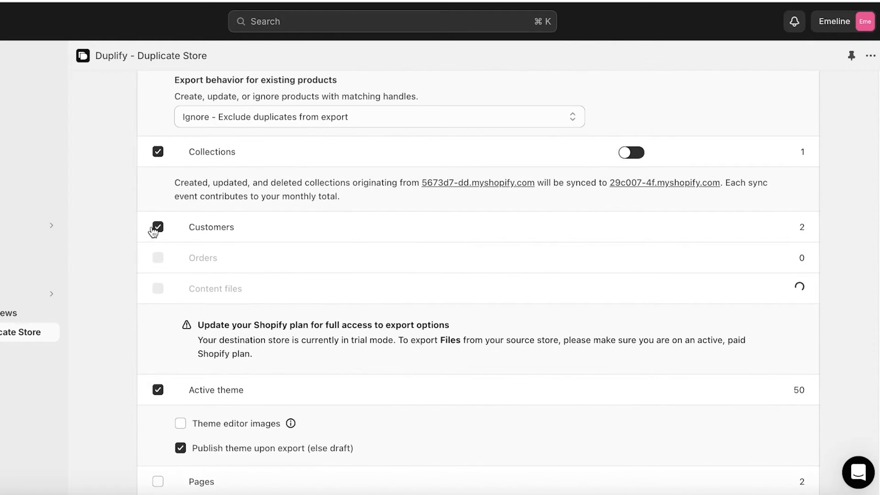
pyautogui.scroll(3)
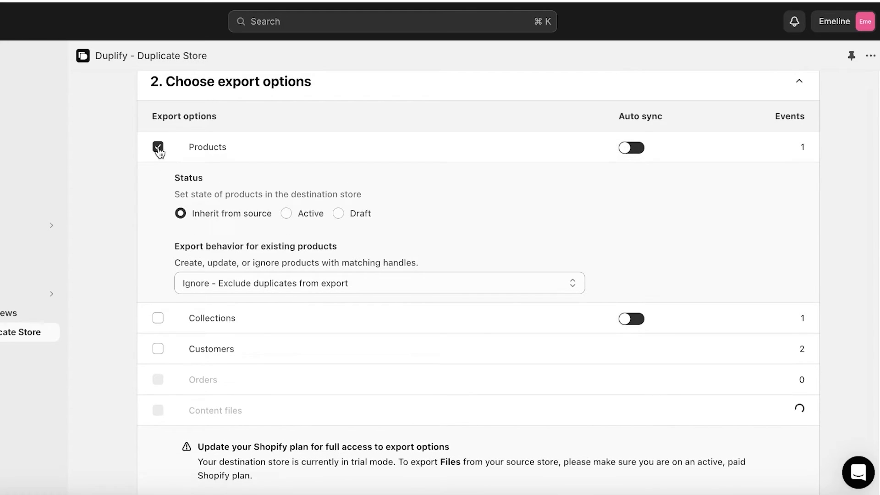
pyautogui.scroll(-3)
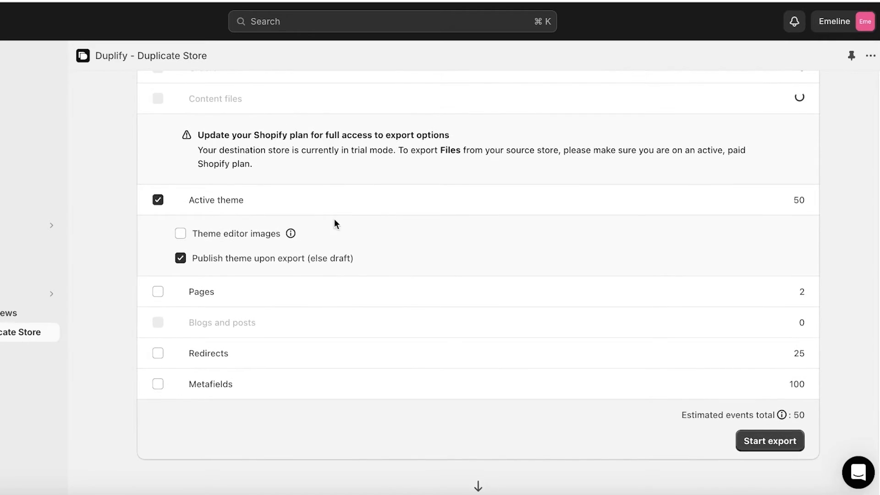
pyautogui.scroll(3)
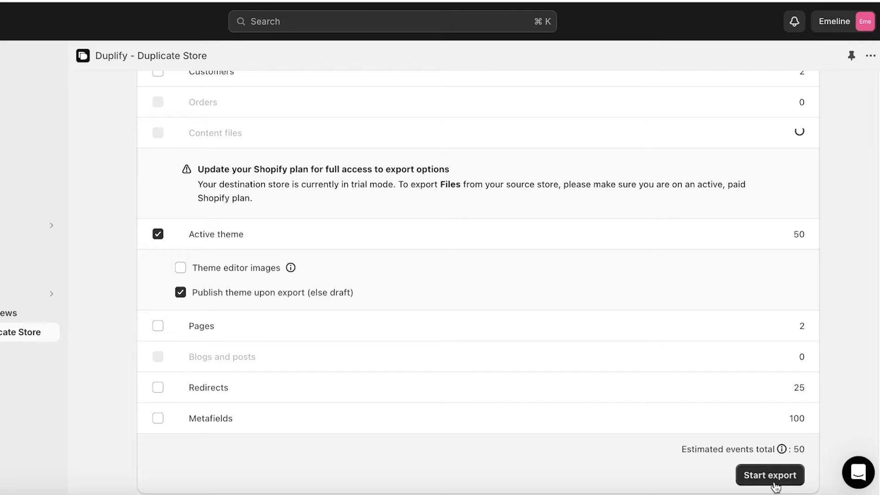
# Start the Duplify export and choose the $79/month Starter plan.
pyautogui.click(770, 474)
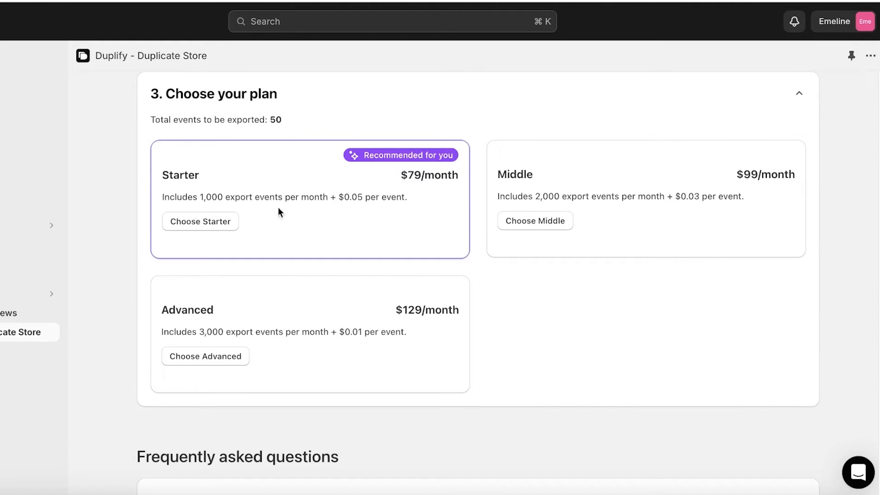
pyautogui.moveTo(229, 183)
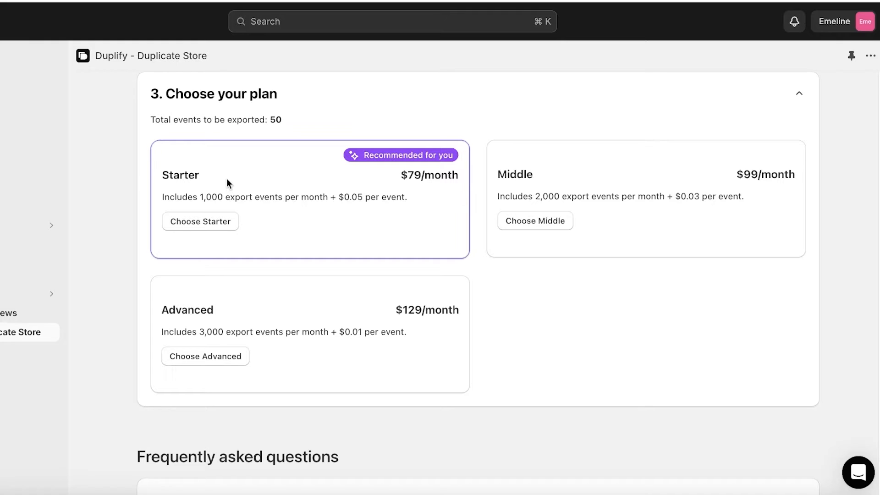
pyautogui.scroll(-3)
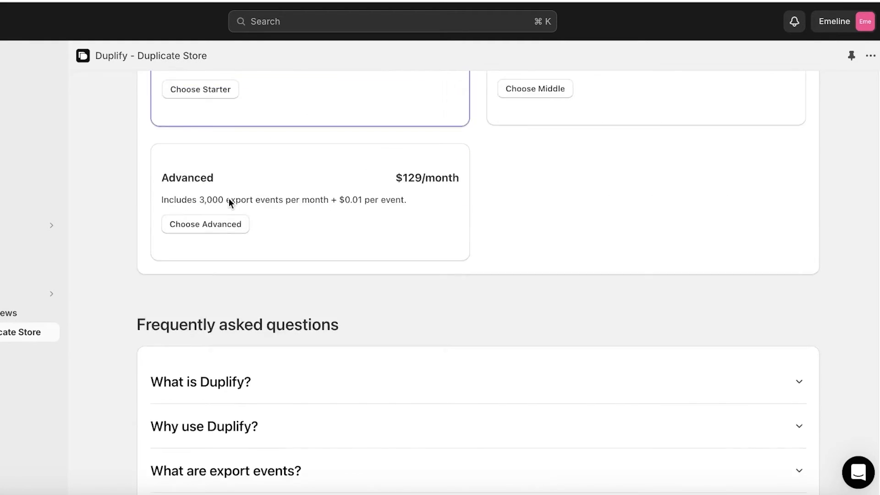
pyautogui.scroll(3)
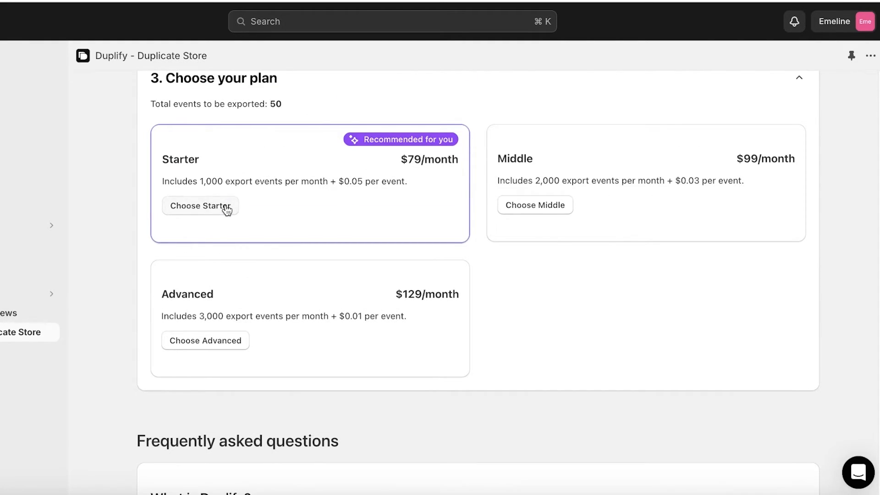
pyautogui.click(199, 205)
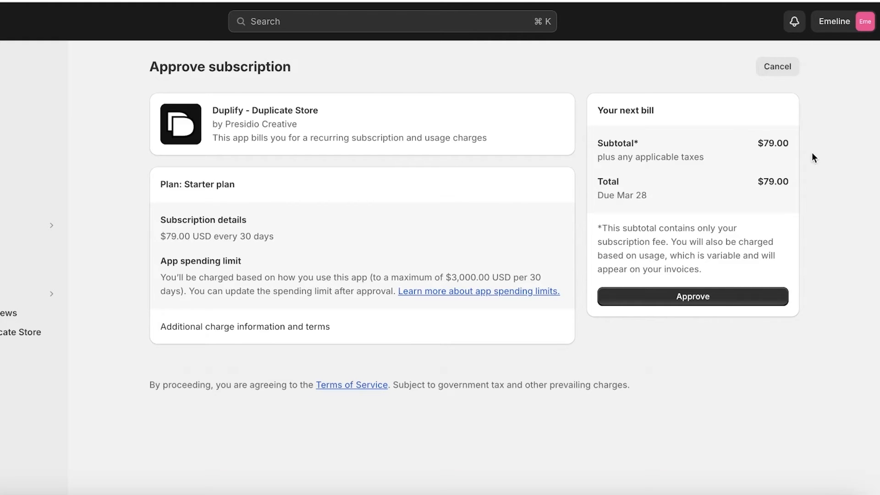
pyautogui.moveTo(688, 207)
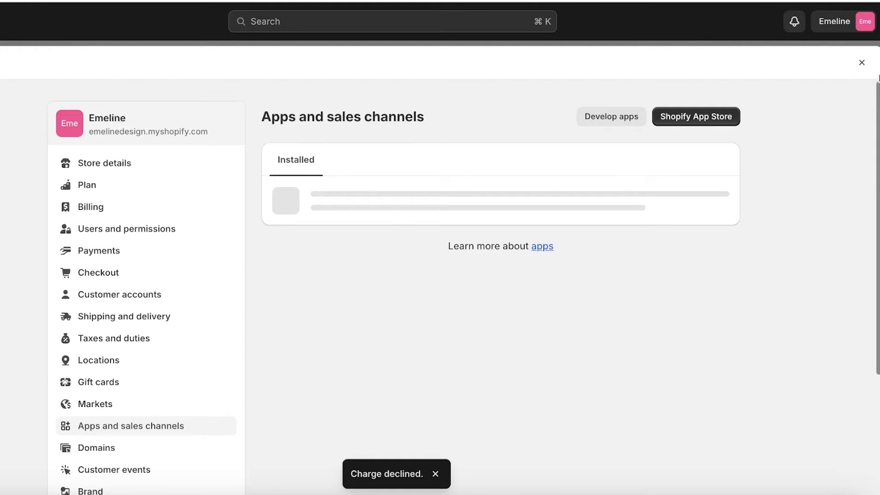
# Close the Duplify settings panel to return to the store admin.
pyautogui.click(861, 62)
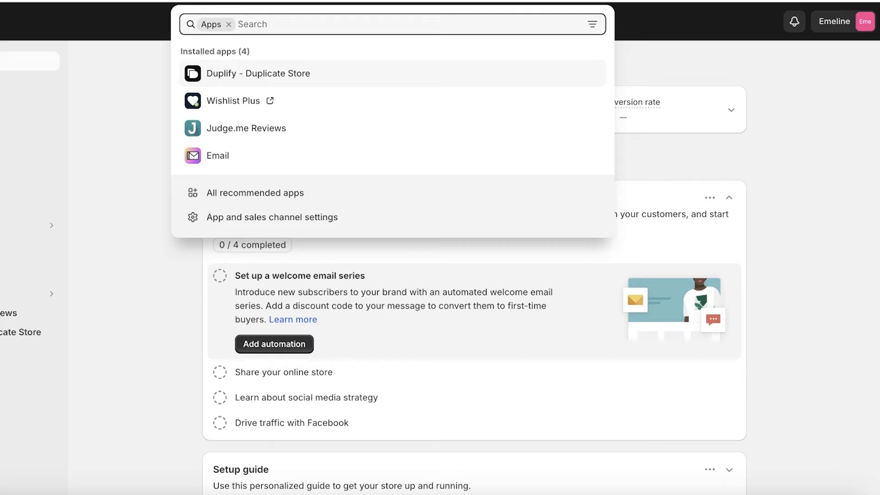
pyautogui.moveTo(125, 332)
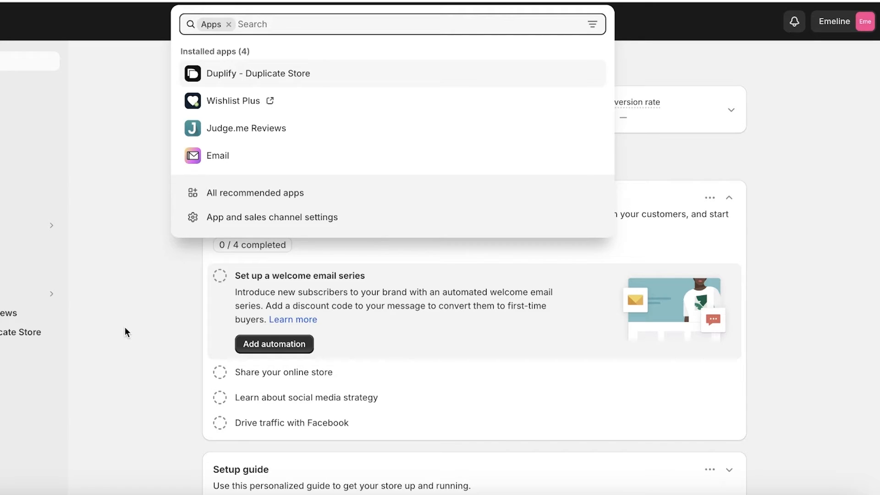
pyautogui.moveTo(113, 342)
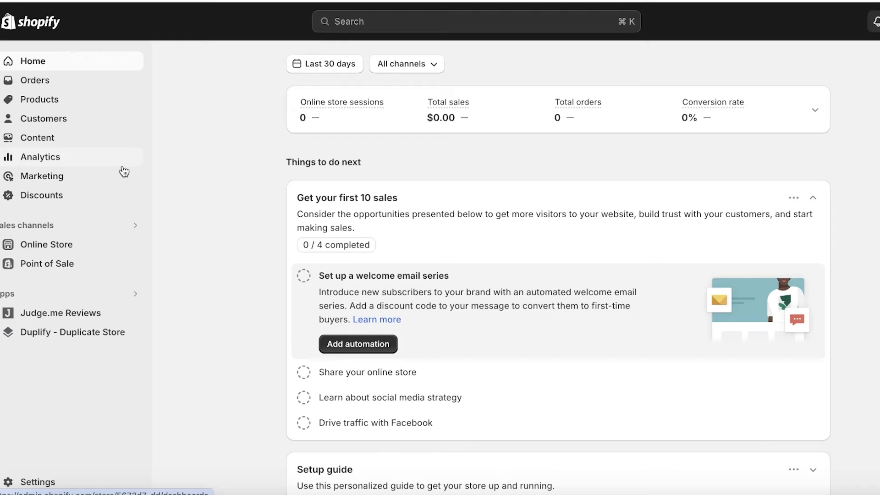
pyautogui.moveTo(40, 482)
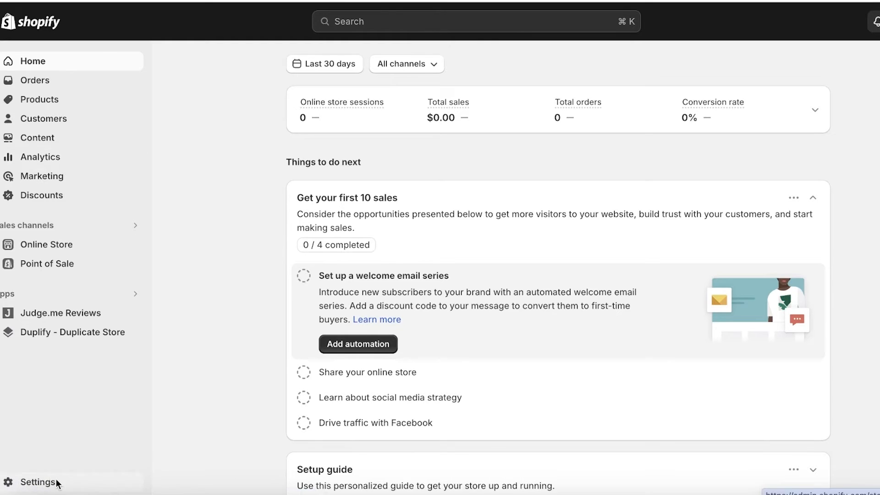
pyautogui.click(39, 482)
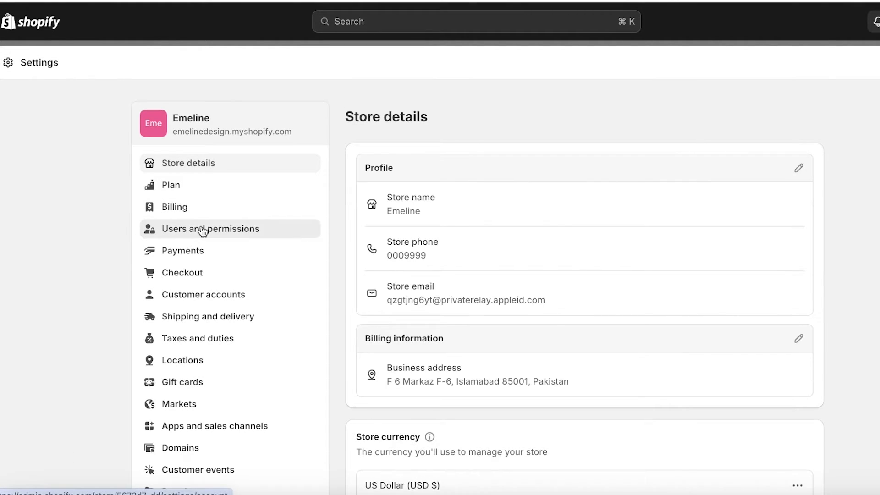
pyautogui.click(211, 228)
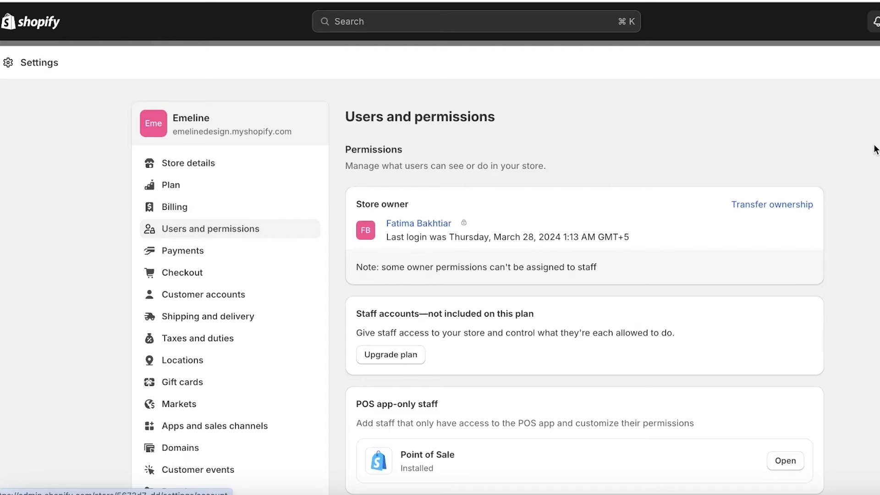
pyautogui.moveTo(866, 167)
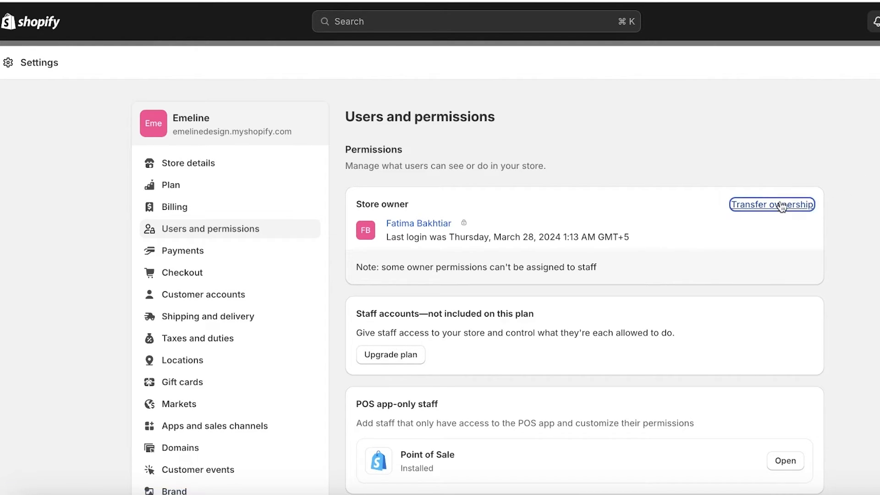
pyautogui.click(771, 205)
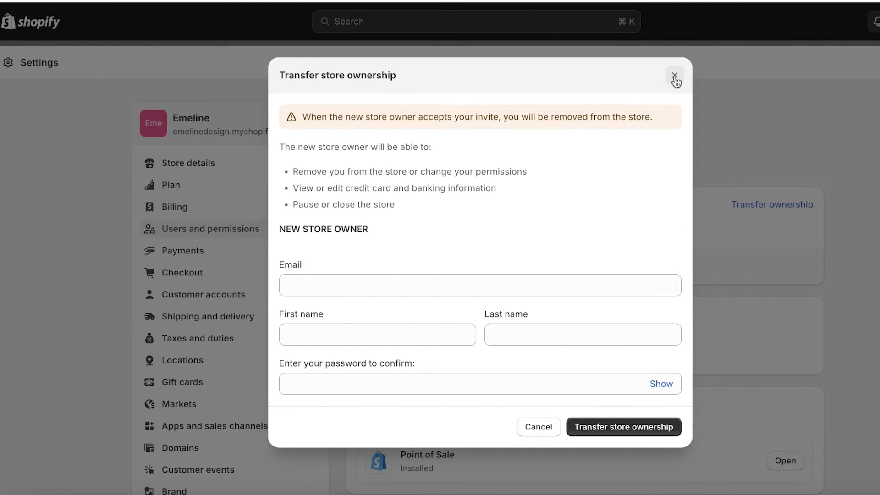
pyautogui.click(675, 76)
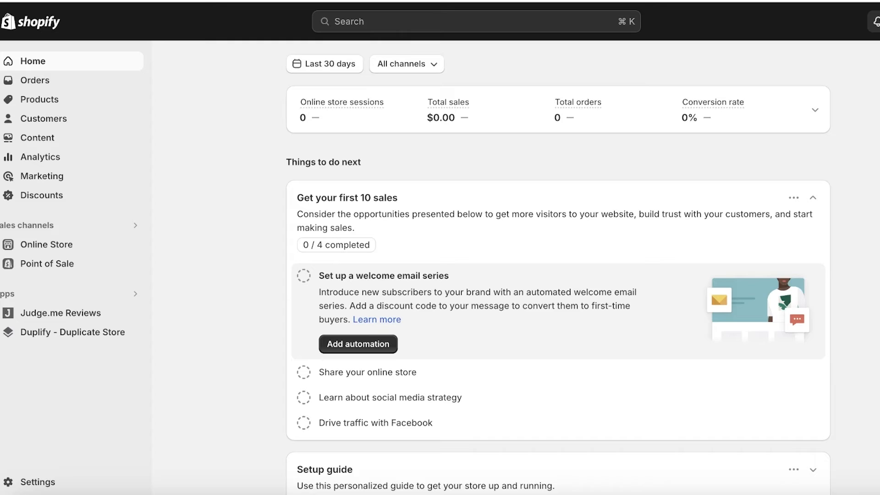
pyautogui.moveTo(217, 228)
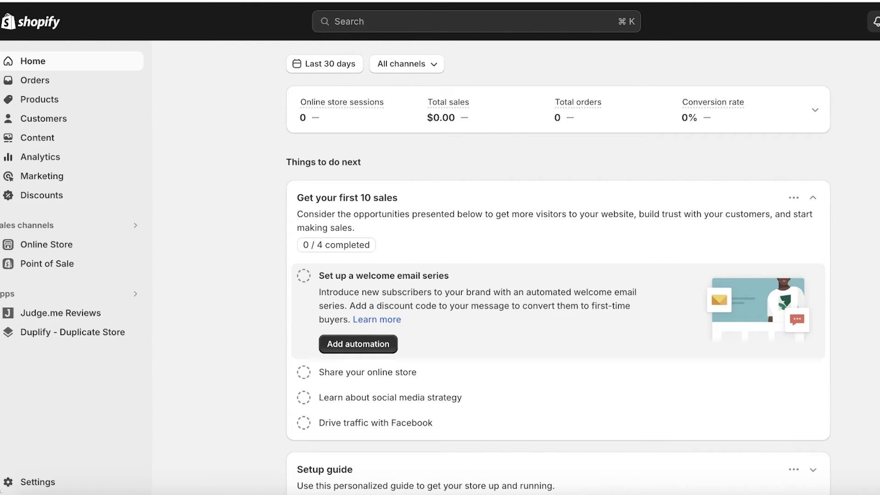
# Search the Shopify App Store for 'duplicate store'.
pyautogui.click(37, 481)
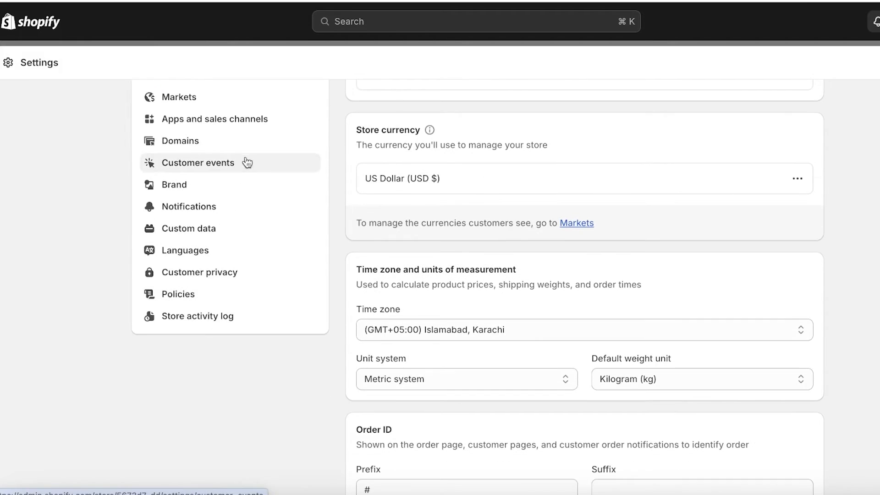
pyautogui.click(215, 118)
pyautogui.write('dupli')
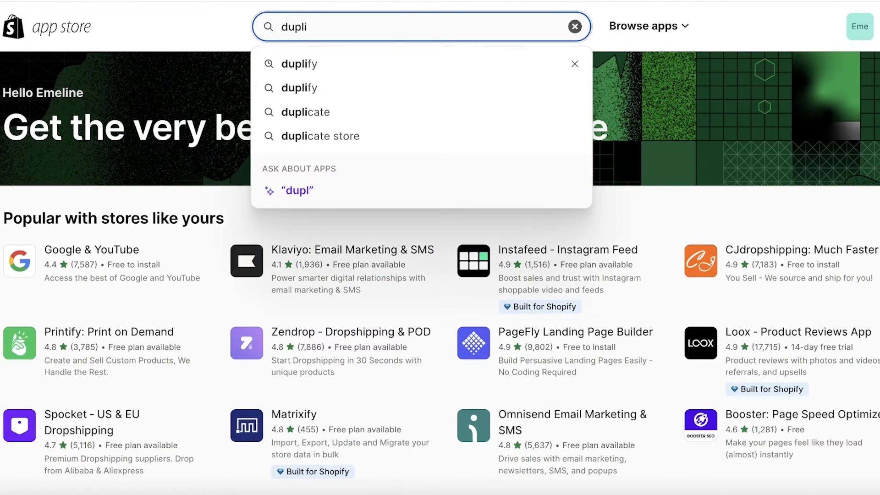
pyautogui.click(358, 107)
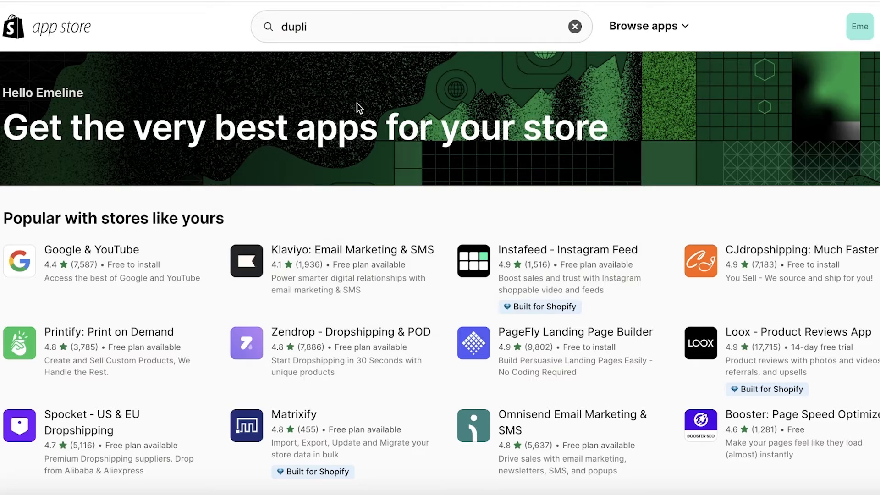
pyautogui.write('duplicate store')
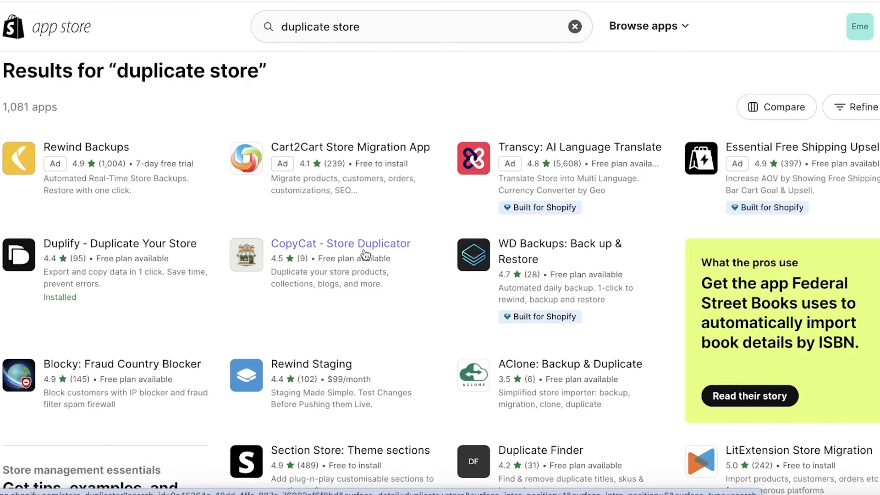
pyautogui.click(340, 243)
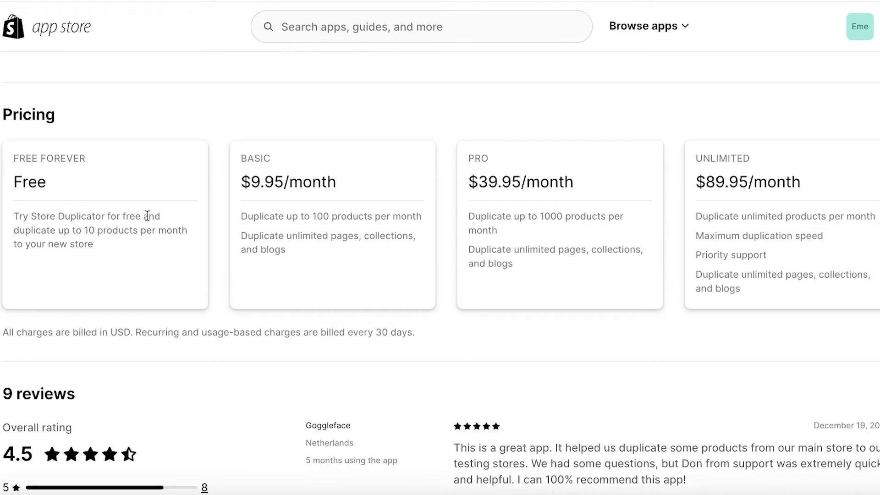
pyautogui.moveTo(145, 250)
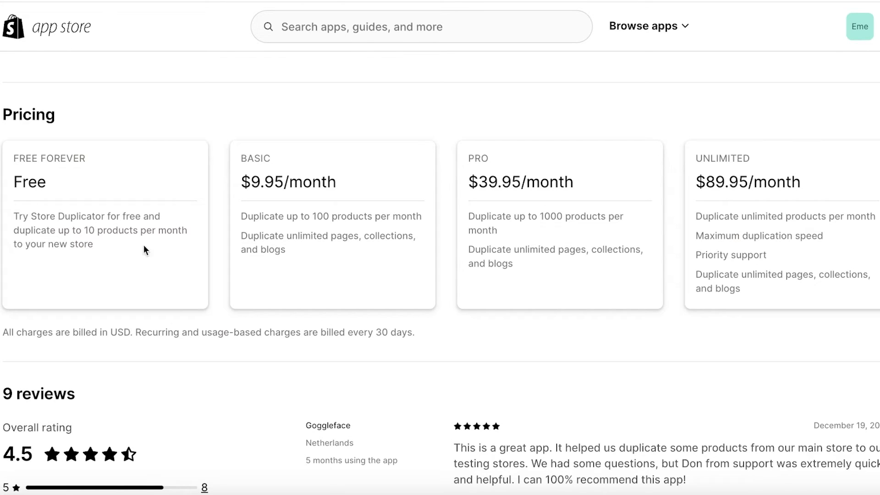
pyautogui.moveTo(95, 260)
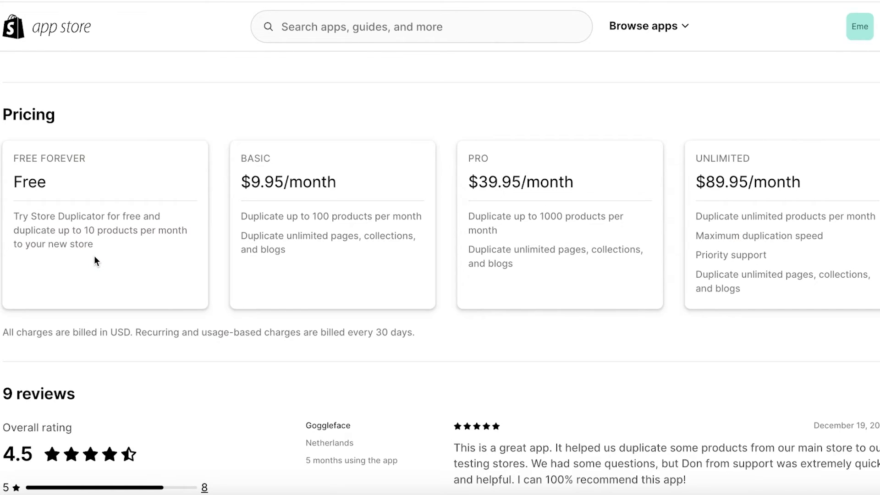
pyautogui.moveTo(400, 230)
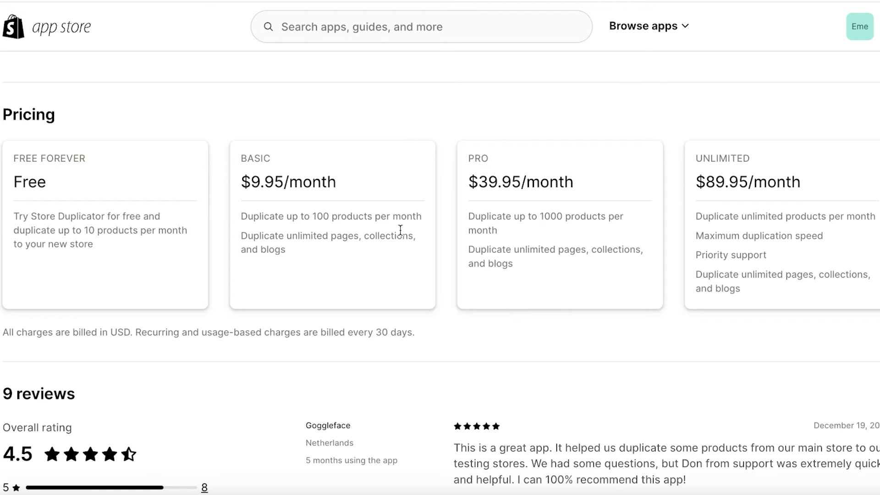
pyautogui.moveTo(316, 154)
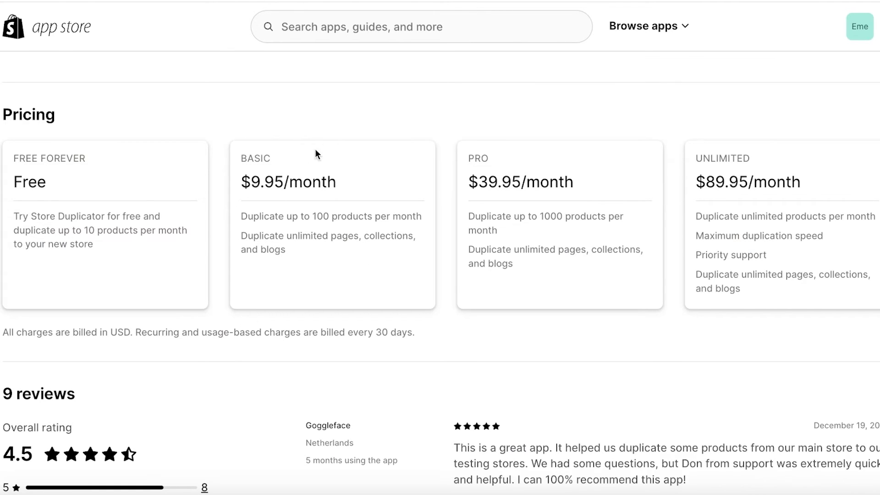
pyautogui.scroll(3)
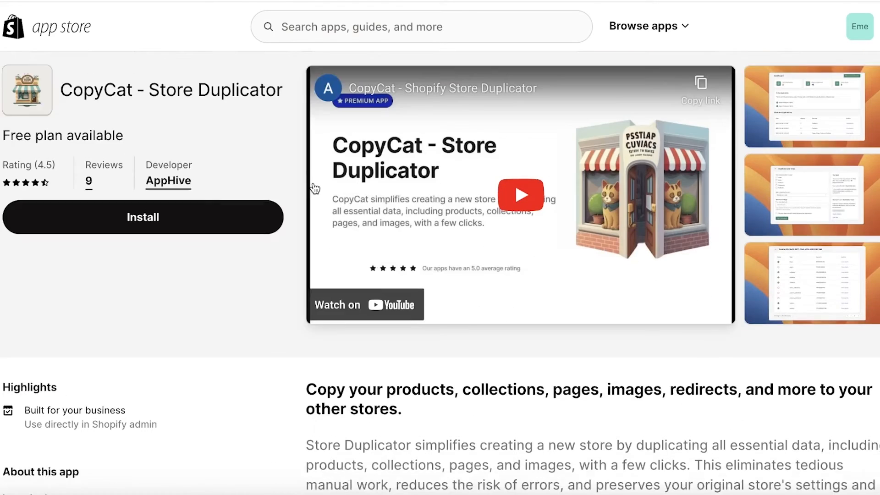
pyautogui.scroll(-3)
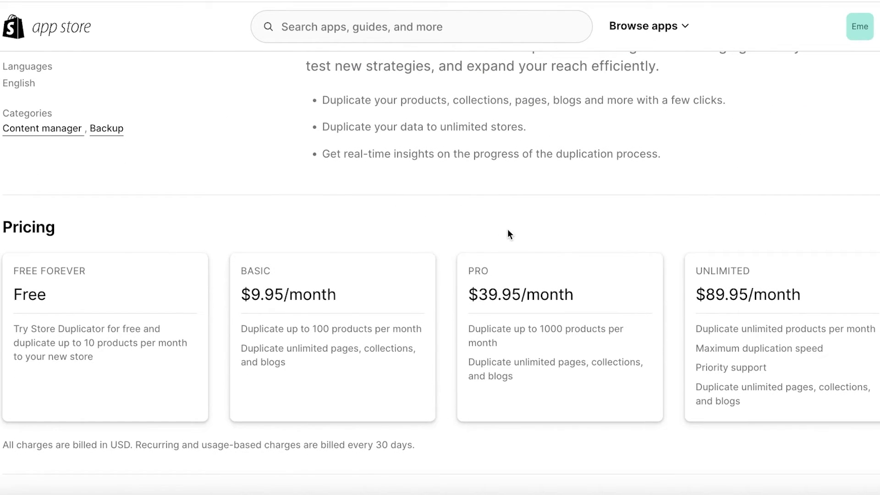
pyautogui.scroll(-3)
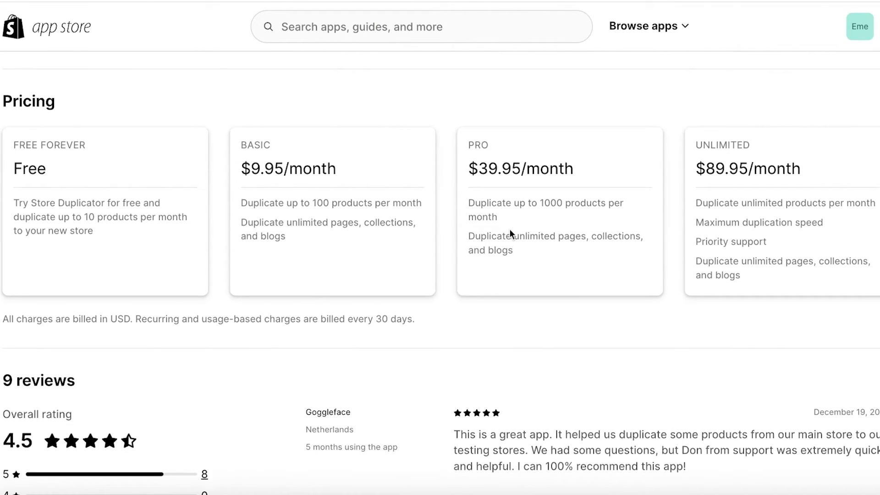
pyautogui.moveTo(619, 196)
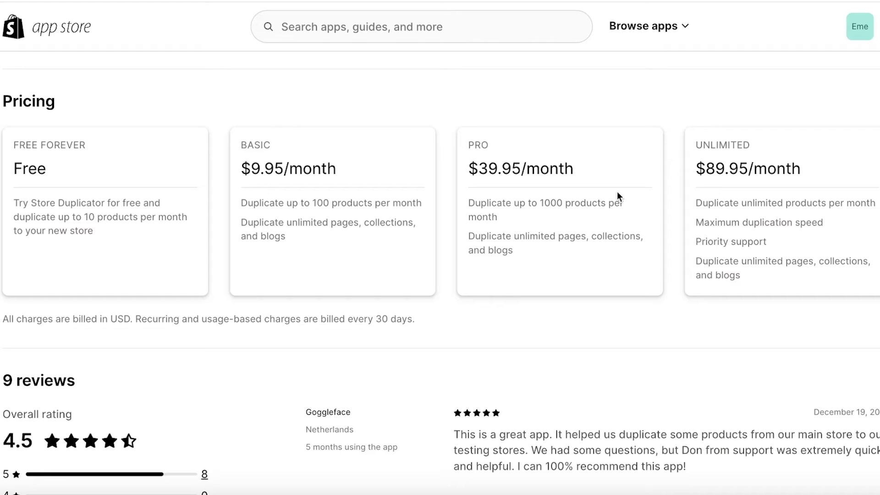
pyautogui.moveTo(549, 259)
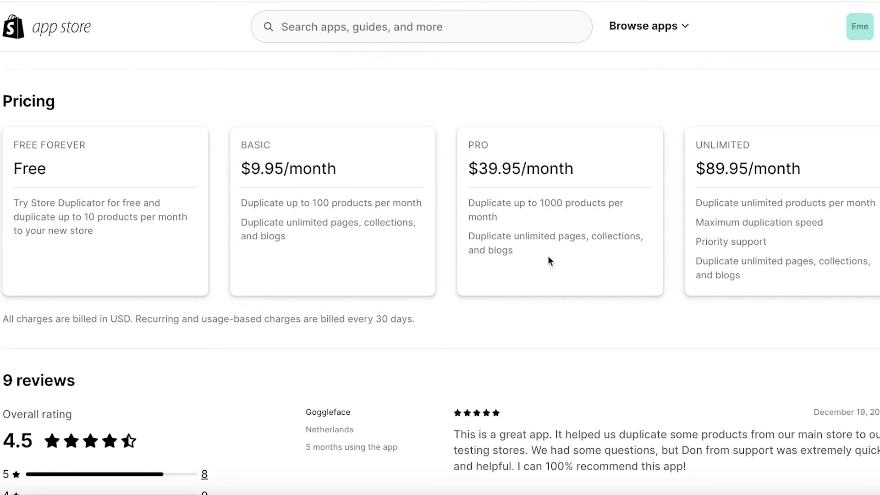
pyautogui.moveTo(555, 266)
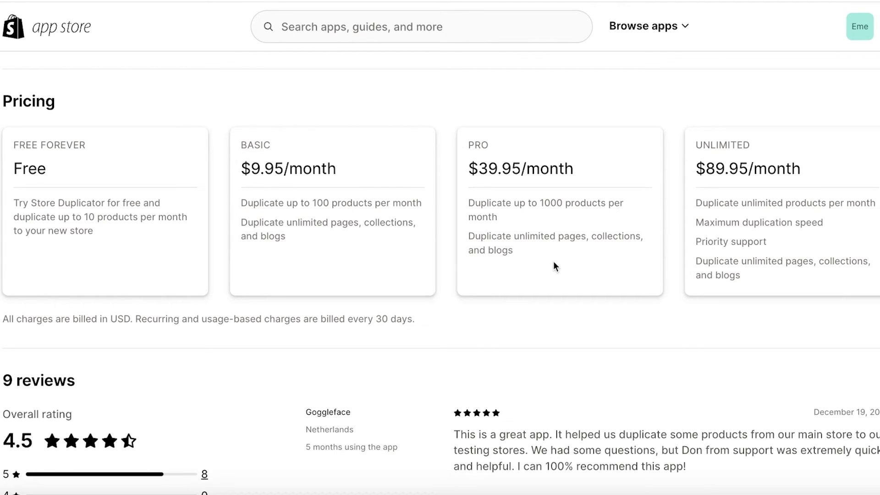
pyautogui.moveTo(717, 200)
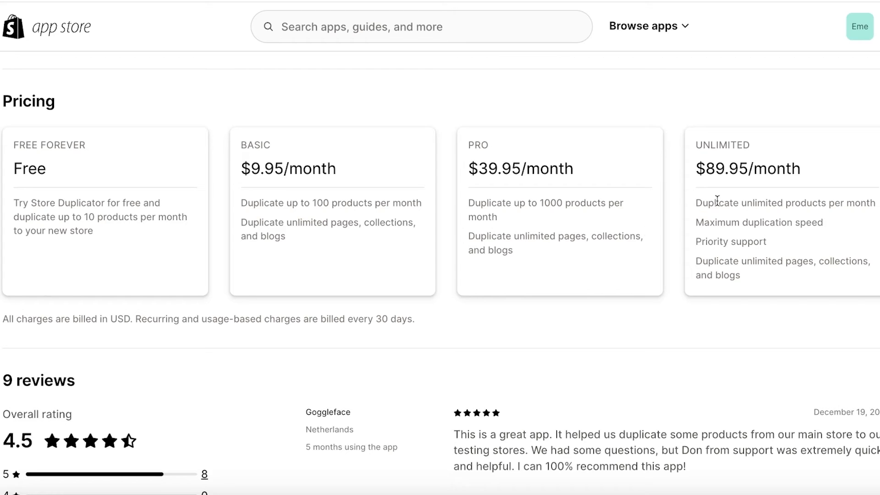
pyautogui.scroll(3)
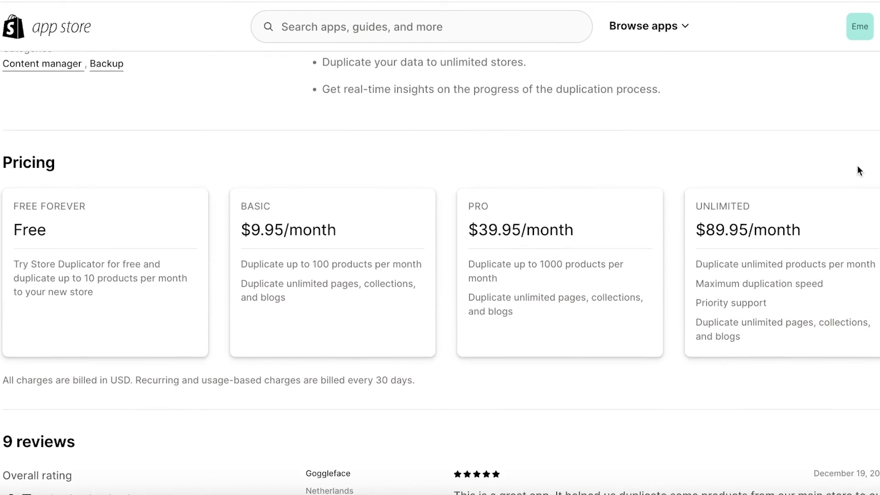
pyautogui.scroll(3)
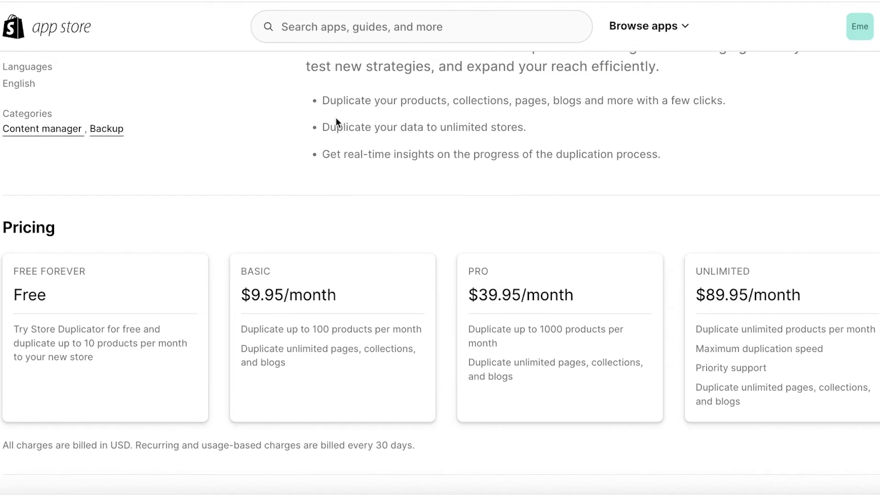
pyautogui.scroll(3)
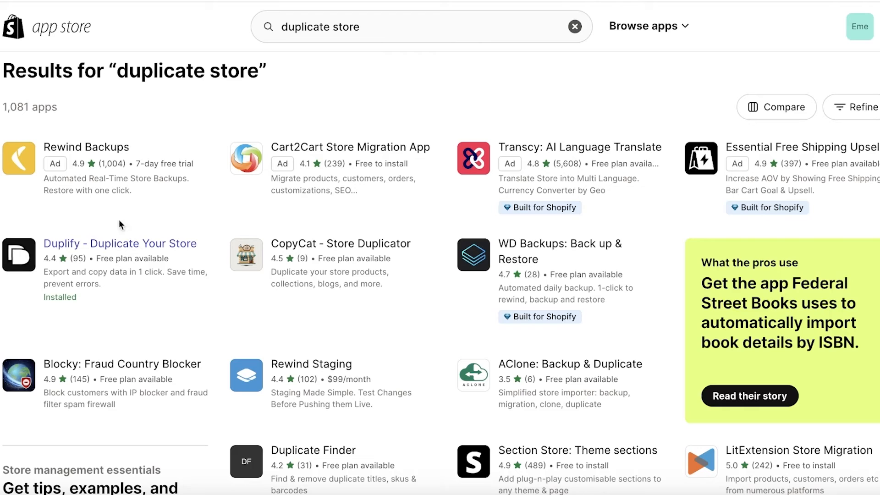
pyautogui.click(119, 242)
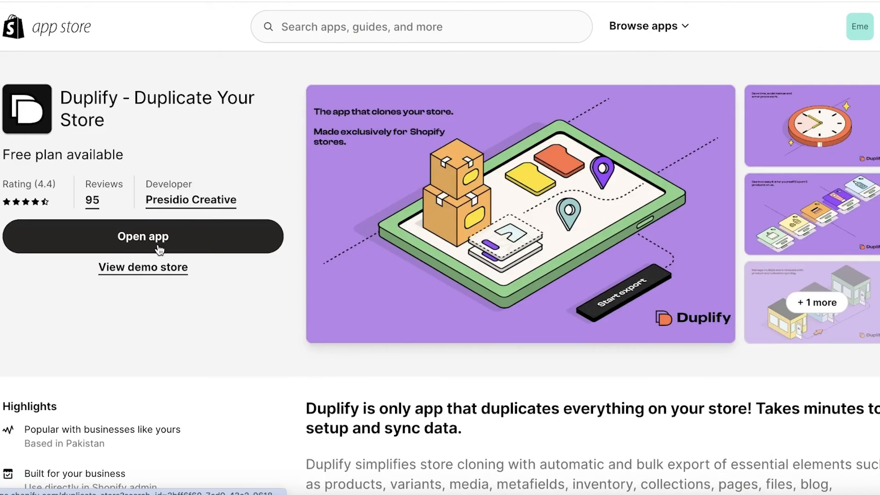
pyautogui.scroll(-3)
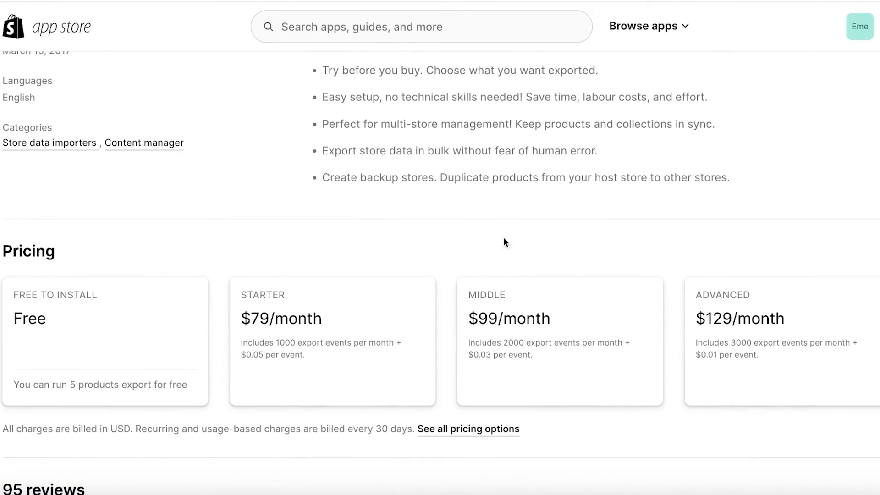
pyautogui.moveTo(523, 235)
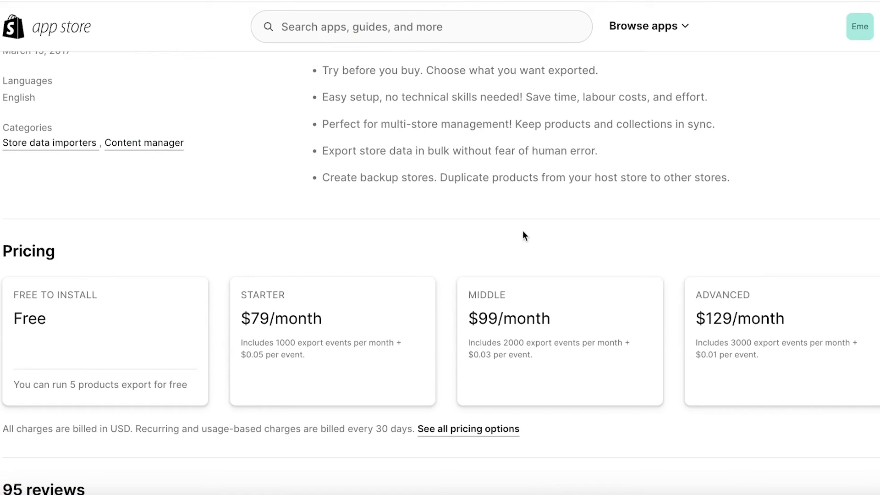
pyautogui.scroll(-3)
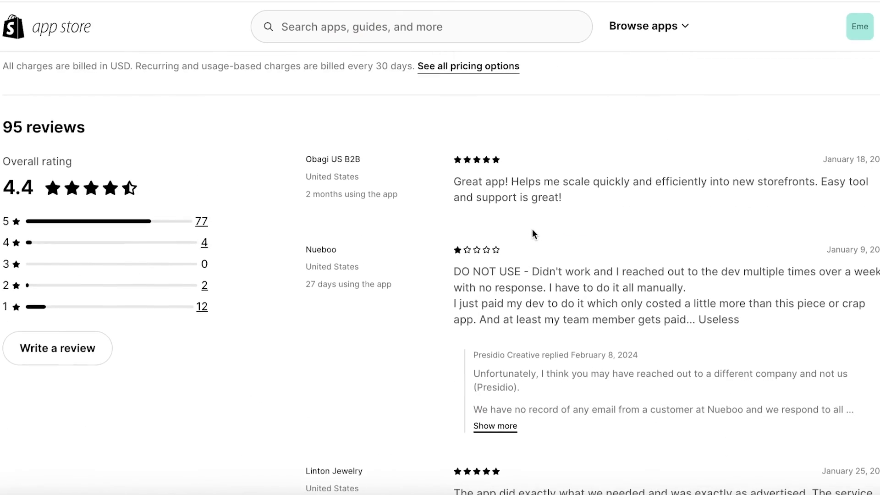
pyautogui.scroll(3)
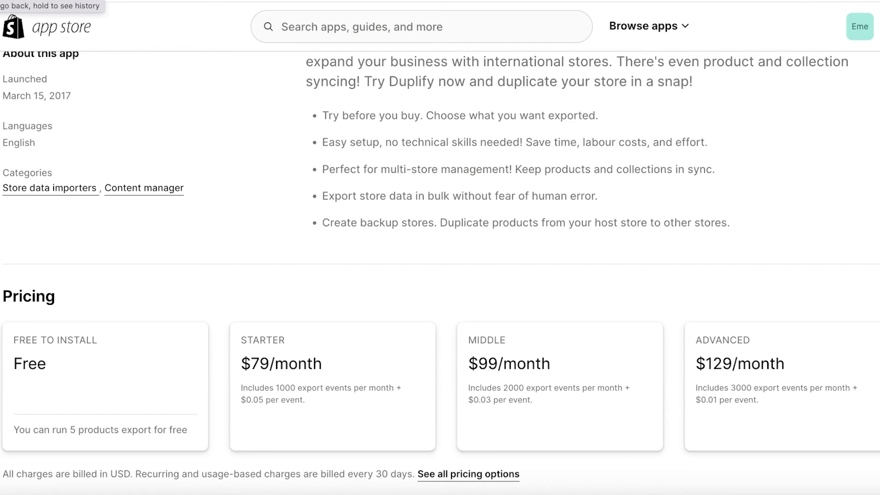
pyautogui.moveTo(537, 155)
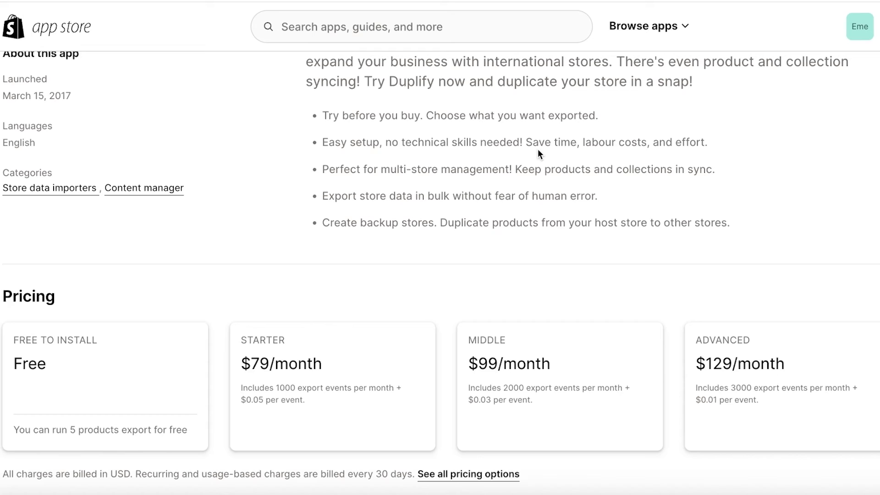
pyautogui.moveTo(242, 399)
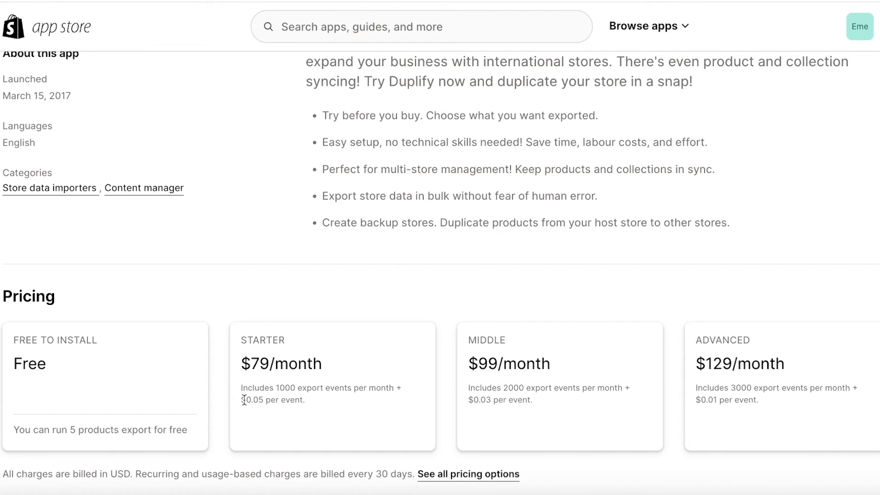
pyautogui.moveTo(242, 363)
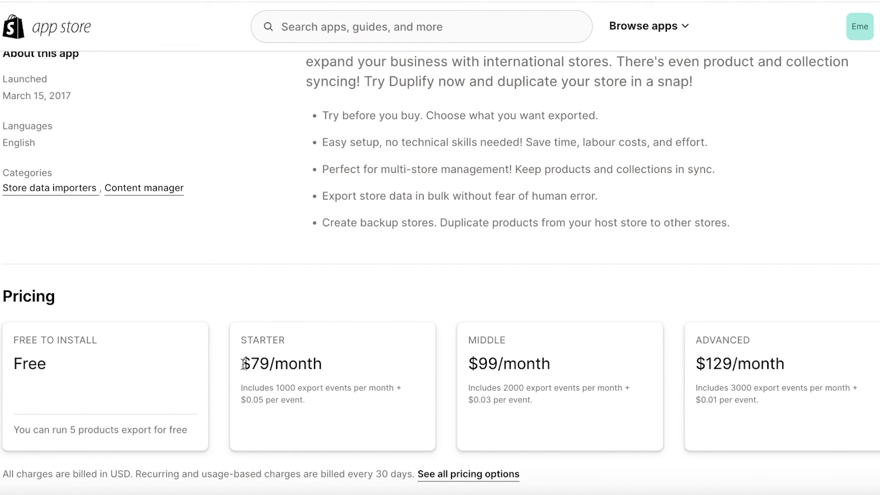
pyautogui.doubleClick(281, 363)
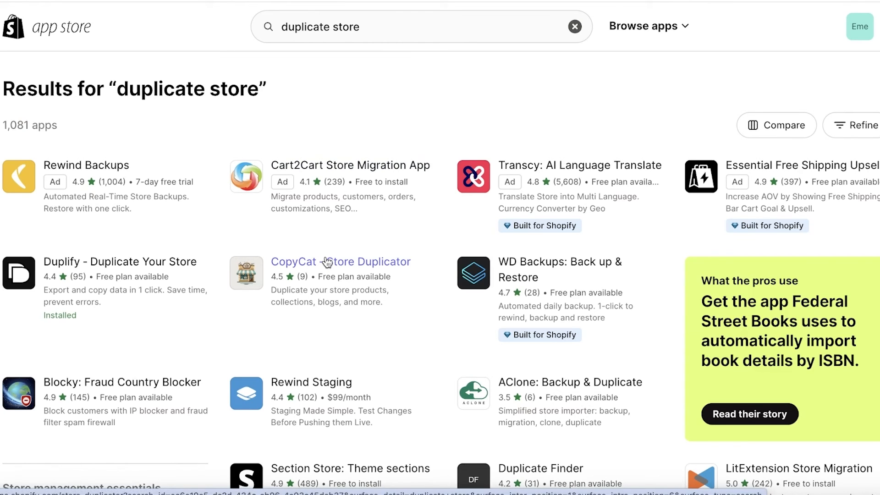
# Reopen the CopyCat – Store Duplicator listing and review its pricing plans.
pyautogui.click(340, 261)
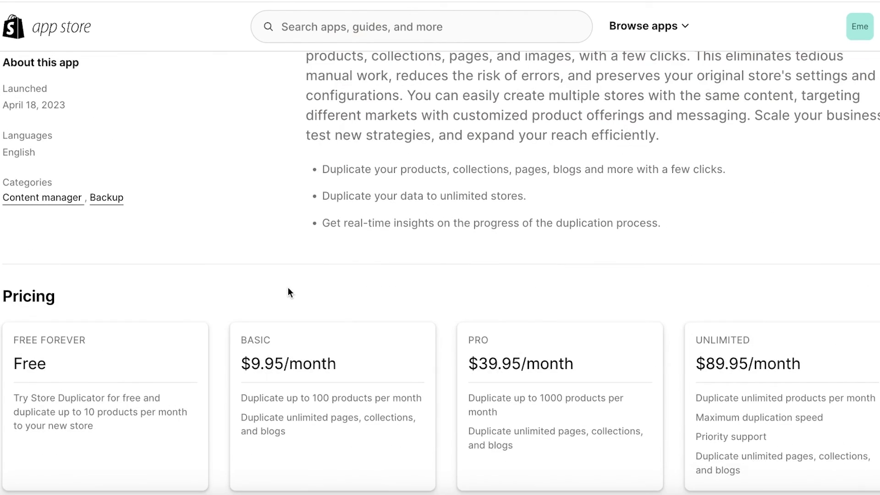
pyautogui.scroll(-3)
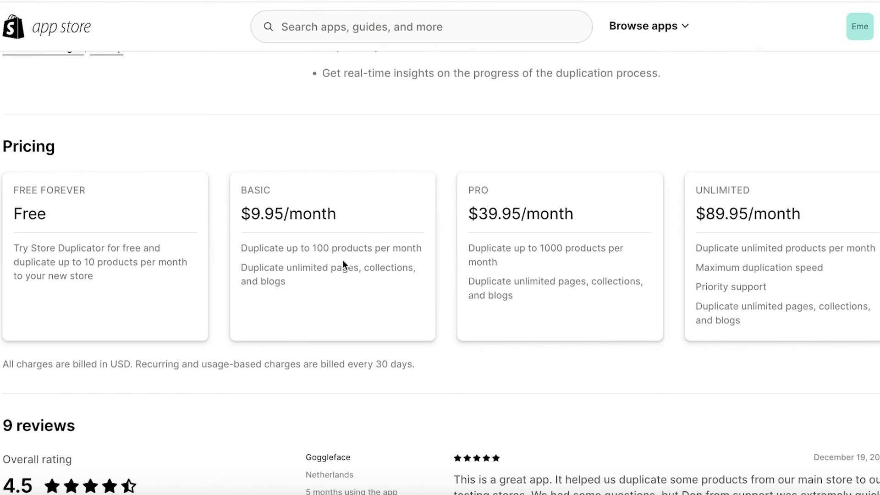
pyautogui.moveTo(495, 277)
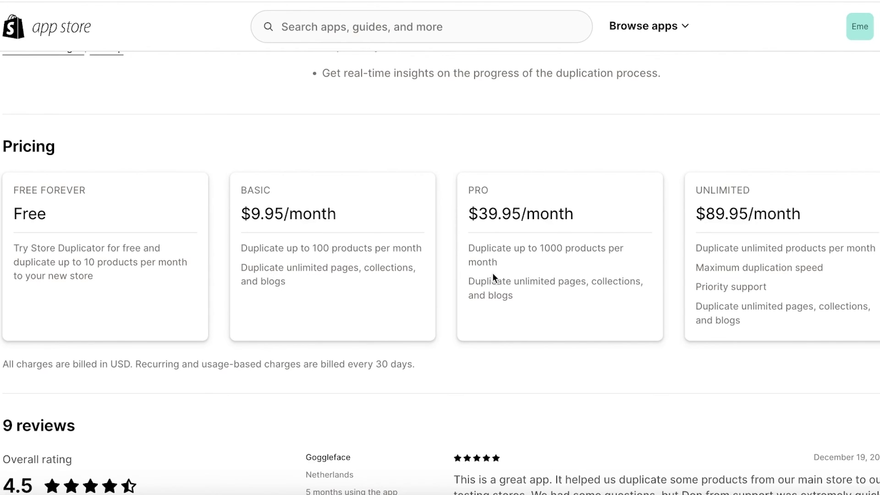
pyautogui.scroll(3)
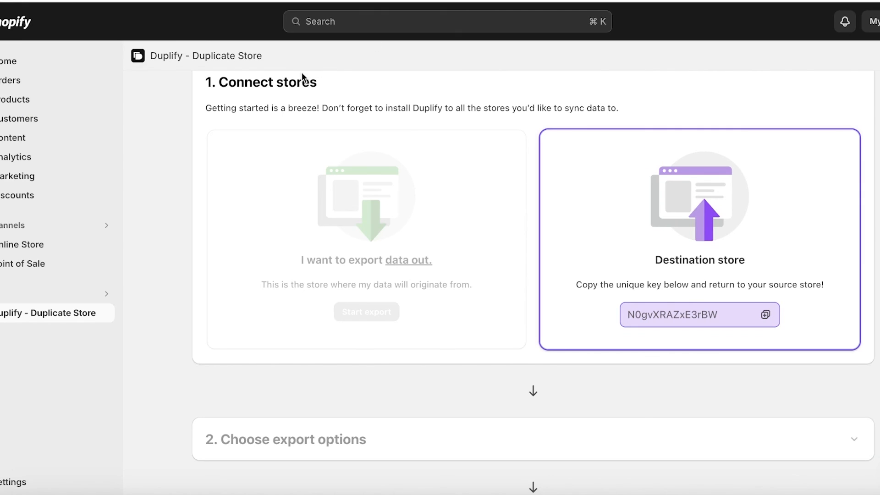
pyautogui.scroll(3)
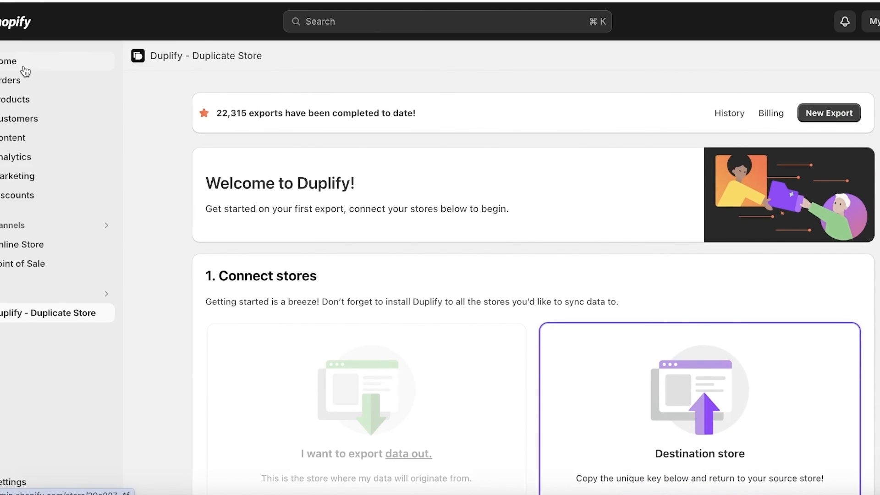